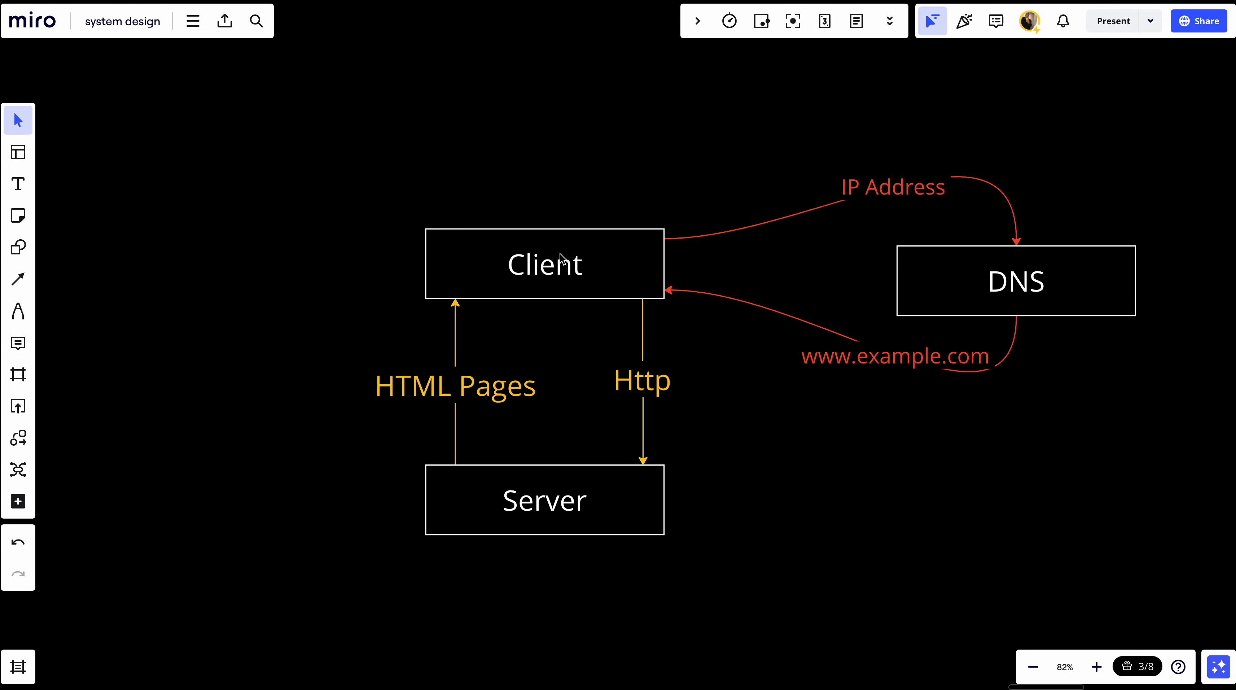
pyautogui.moveTo(623, 250)
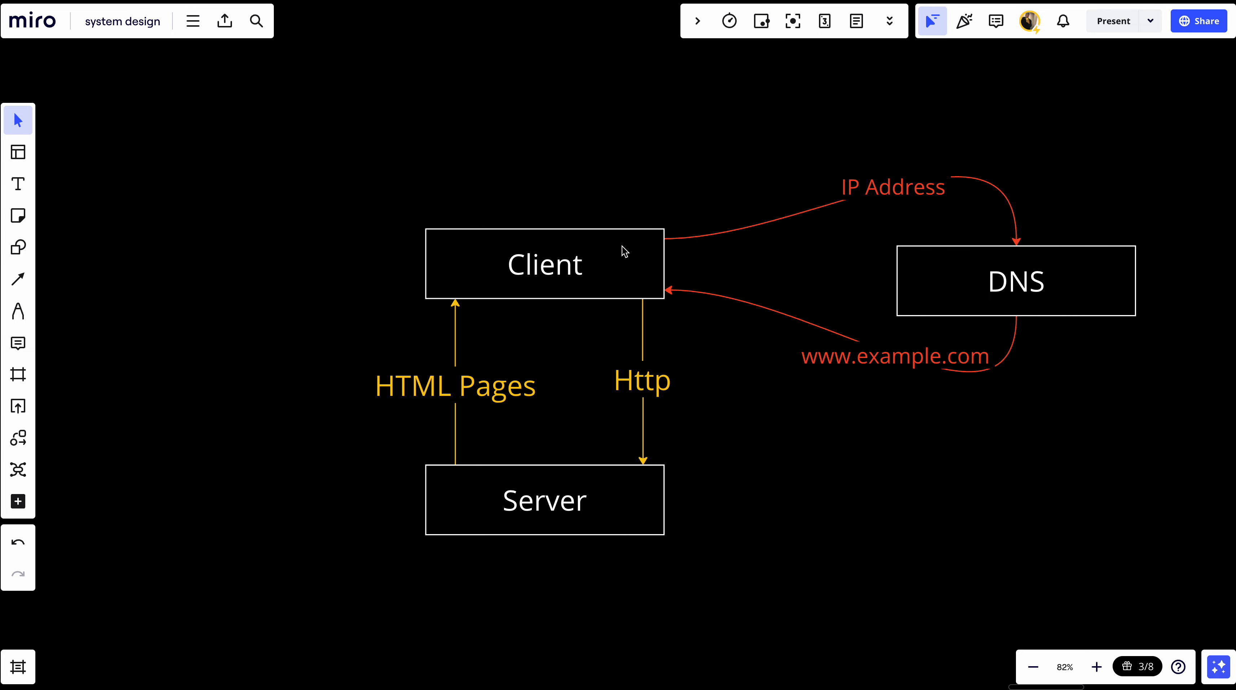
pyautogui.moveTo(969, 291)
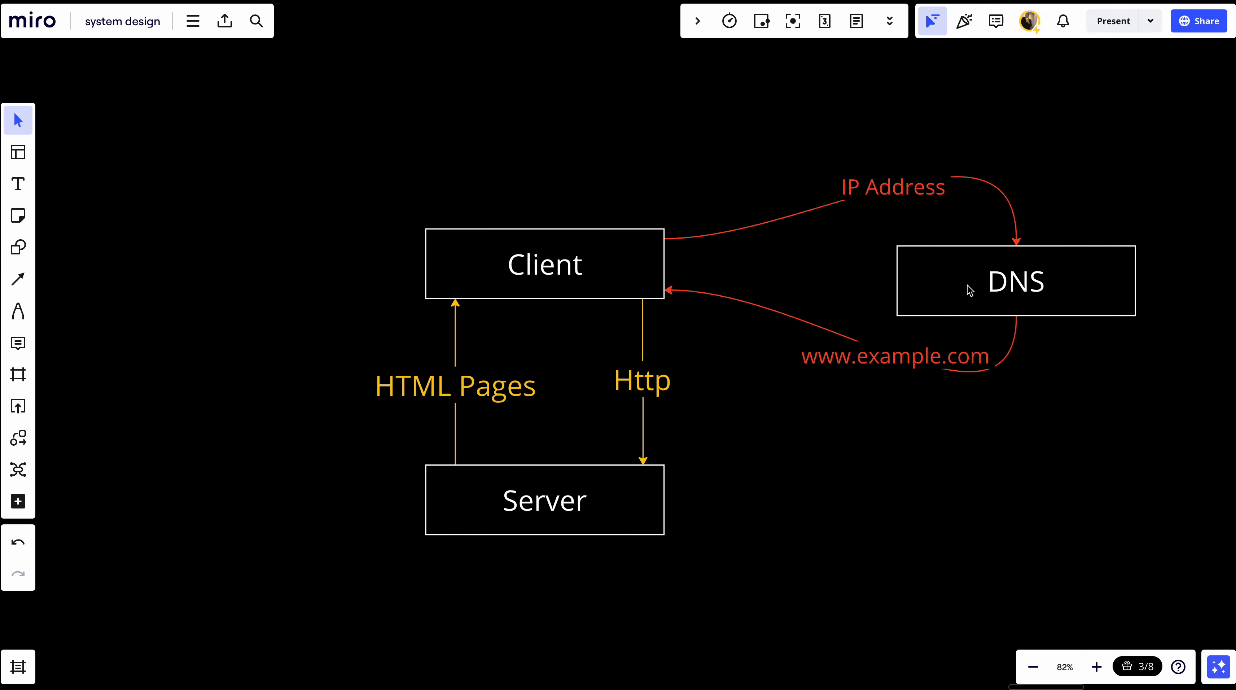
pyautogui.moveTo(978, 273)
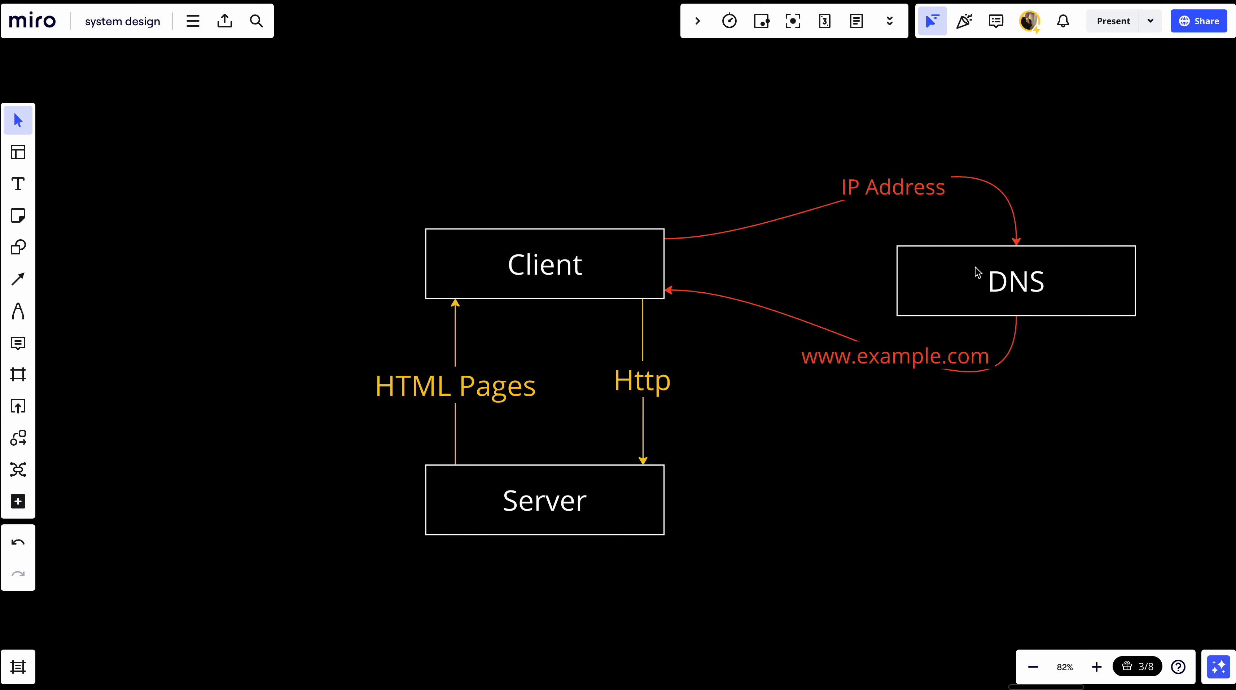
pyautogui.moveTo(981, 286)
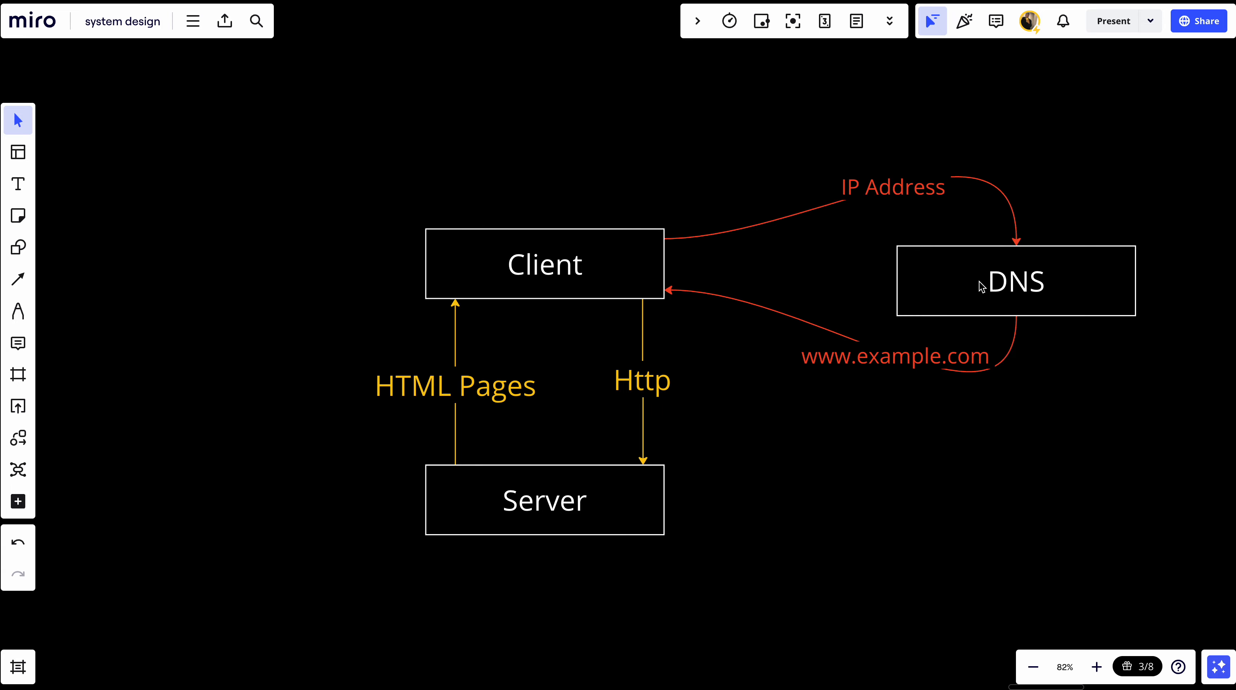
pyautogui.moveTo(658, 237)
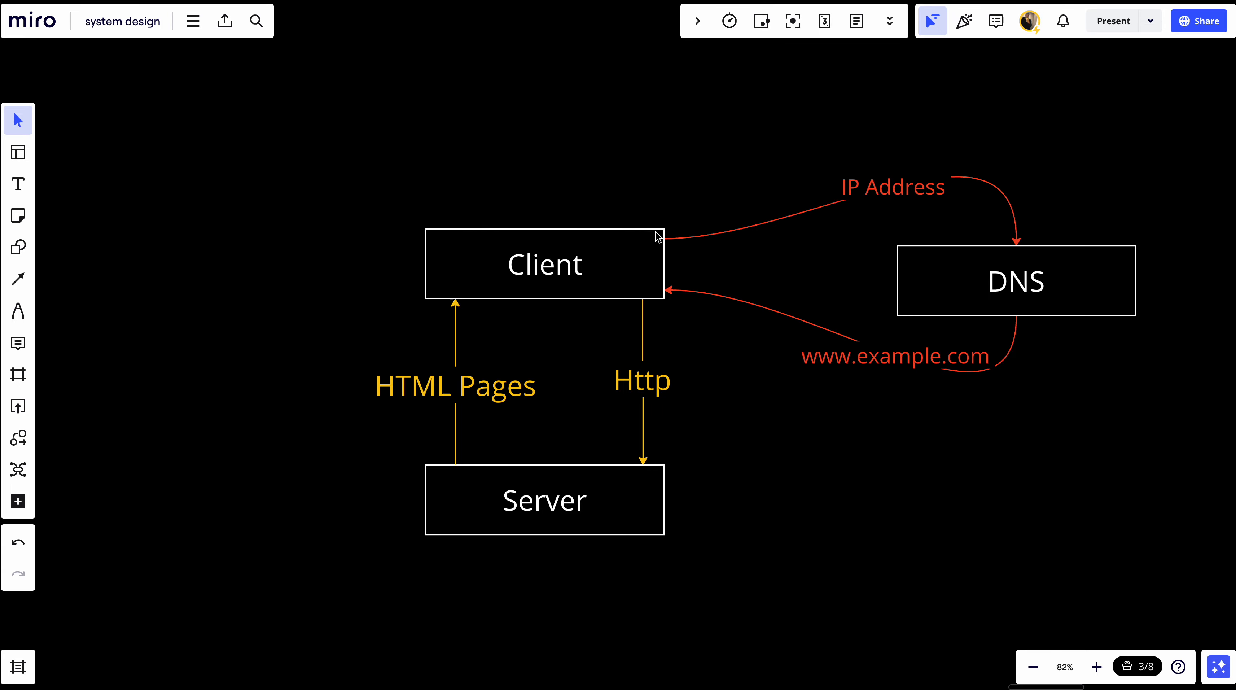
# Step: Reverse the red IP Address connector so its arrowhead points into the Client box
pyautogui.click(894, 356)
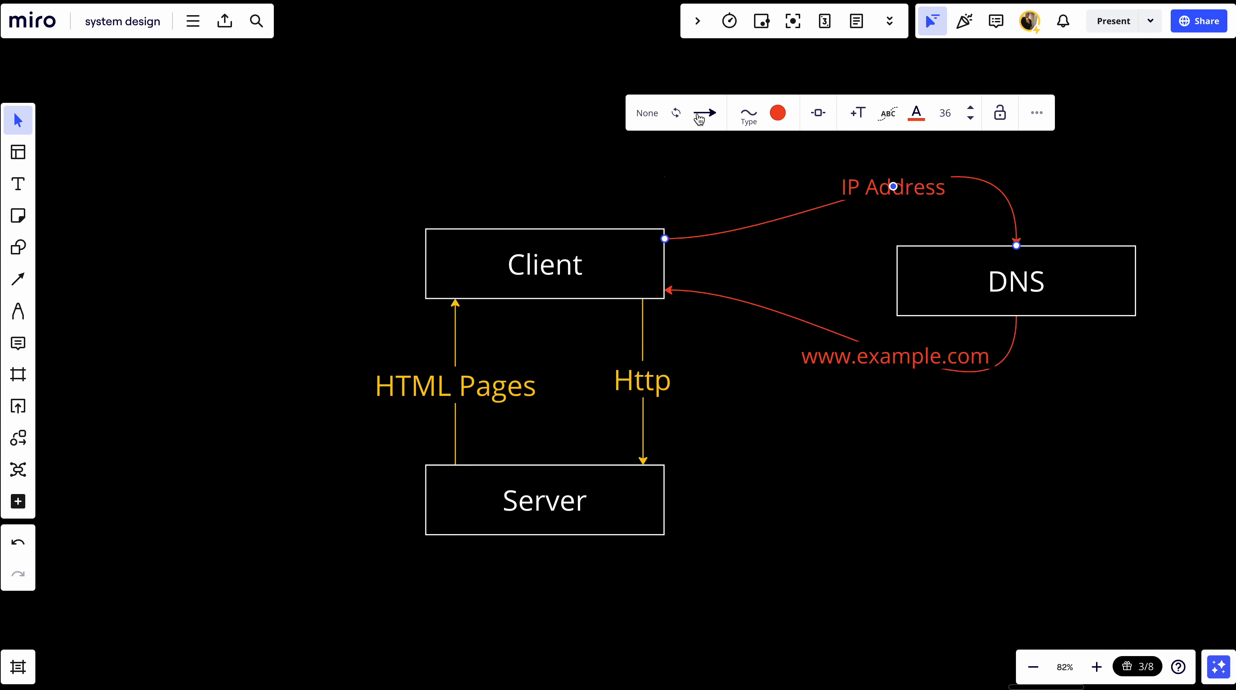
pyautogui.click(704, 113)
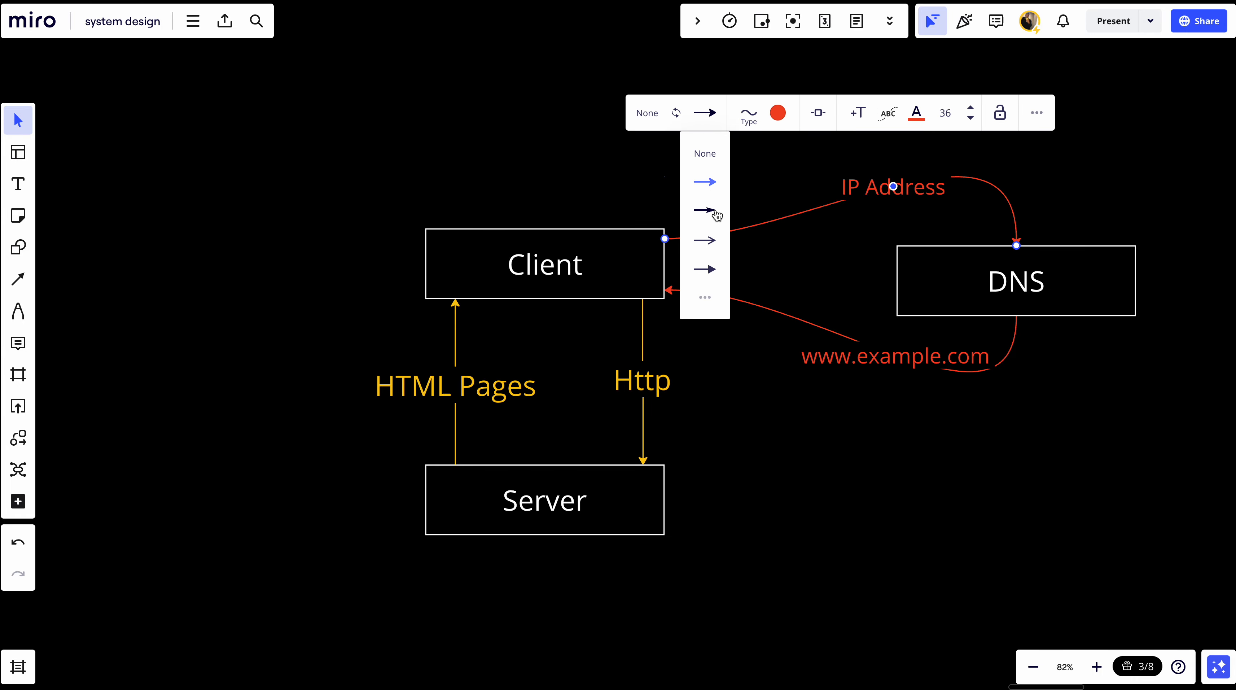
pyautogui.click(704, 210)
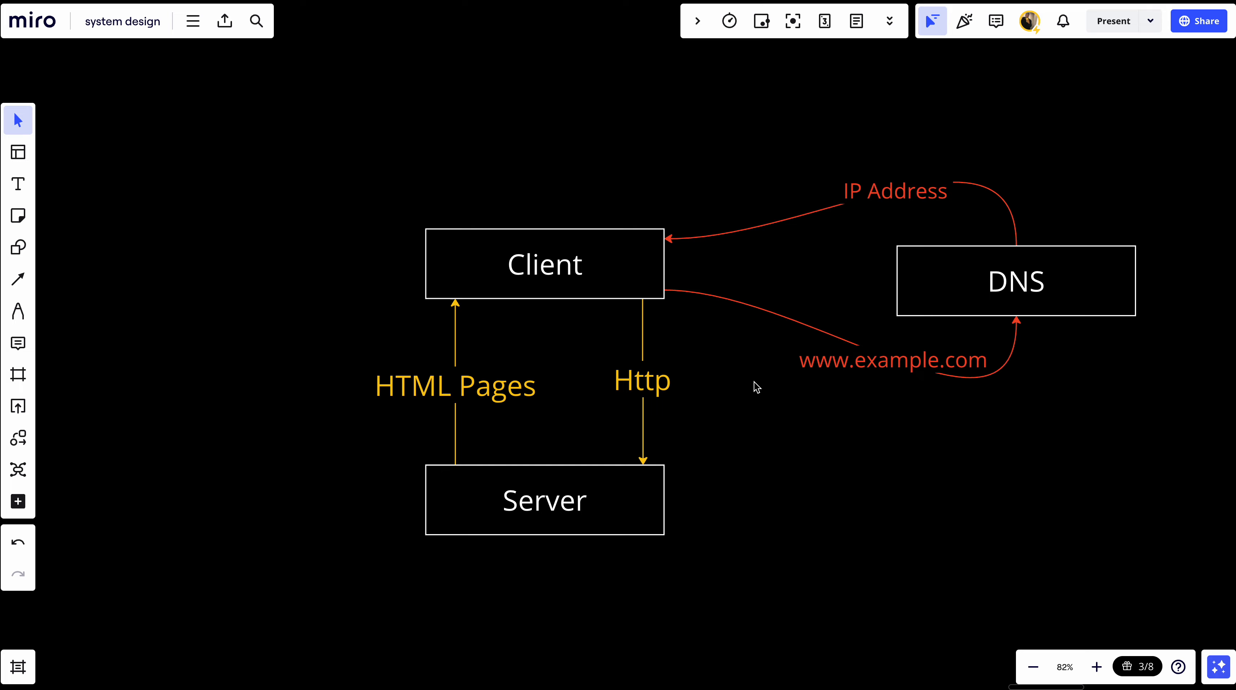
pyautogui.moveTo(687, 239)
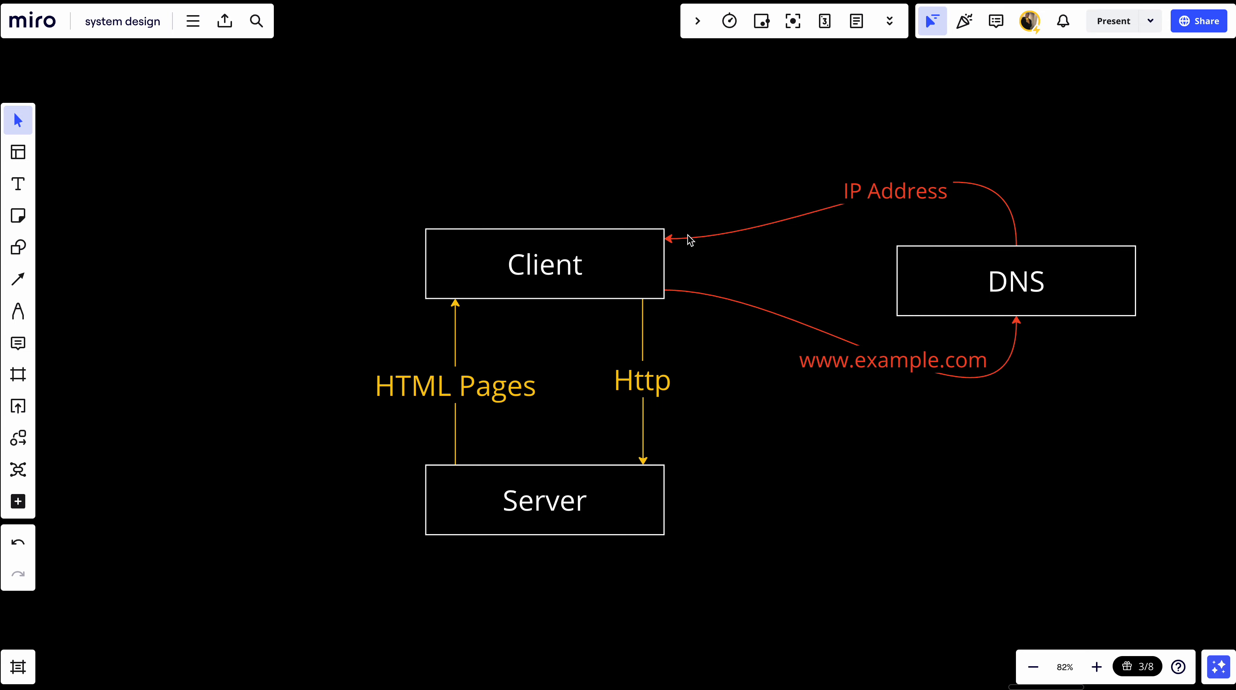
pyautogui.moveTo(578, 337)
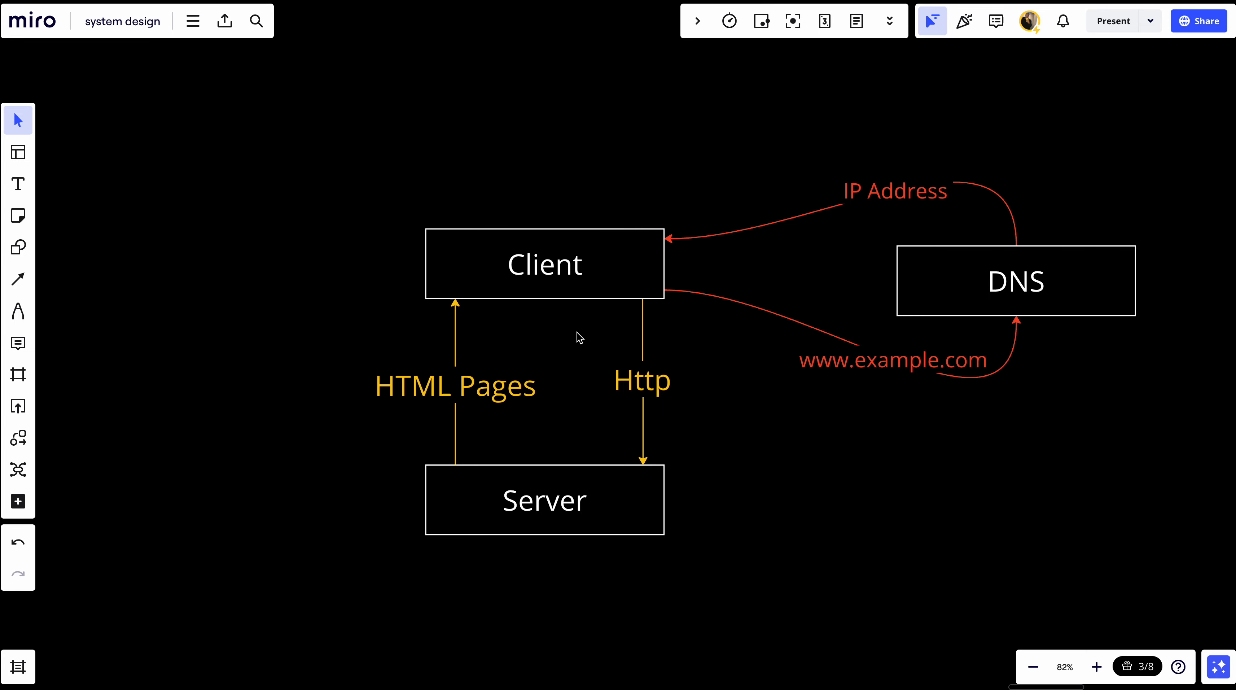
pyautogui.moveTo(620, 461)
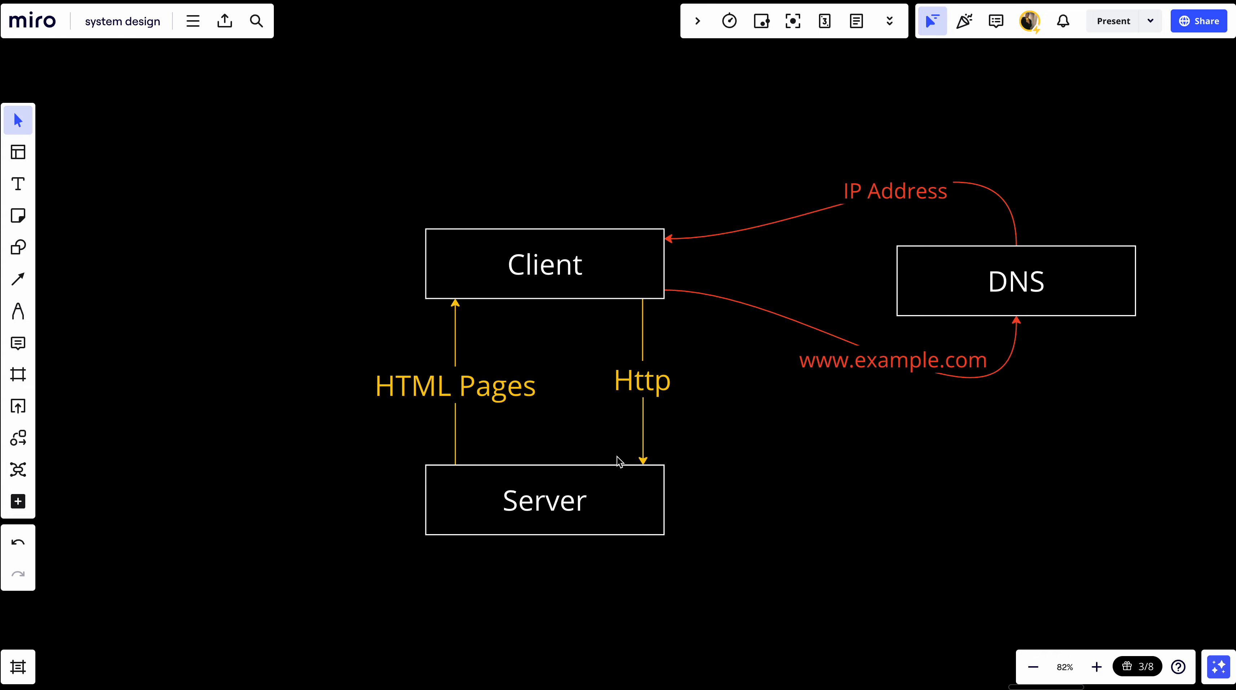
pyautogui.moveTo(571, 479)
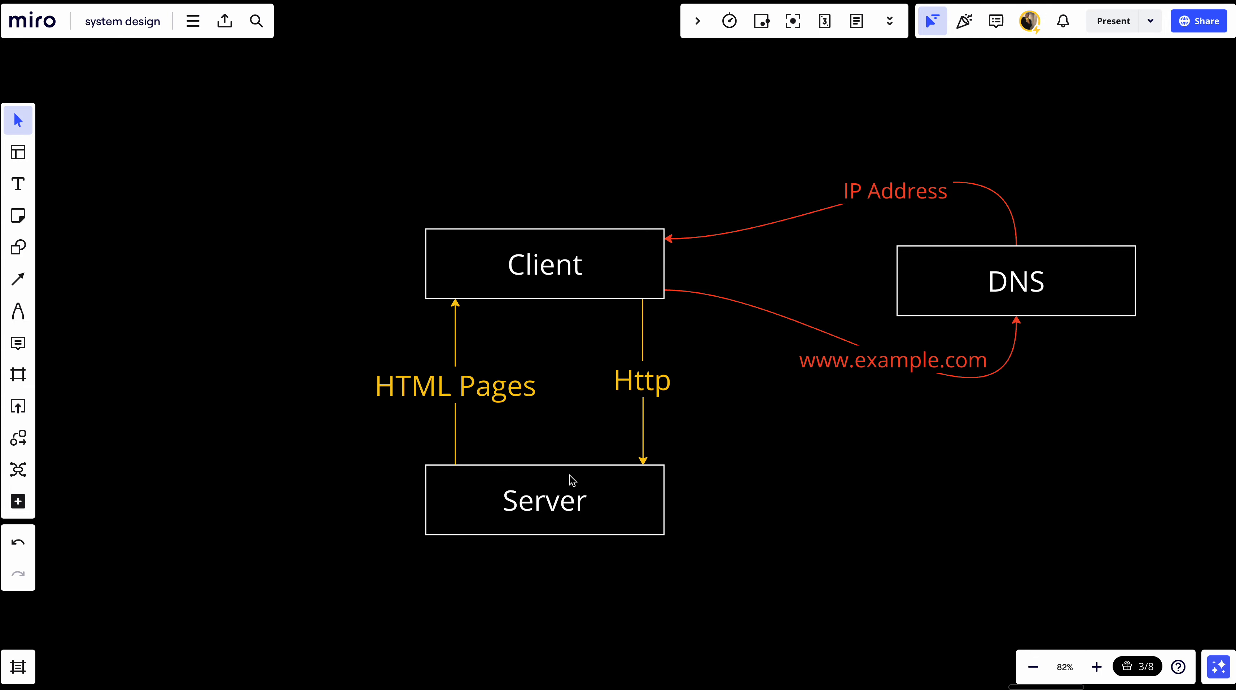
pyautogui.moveTo(527, 426)
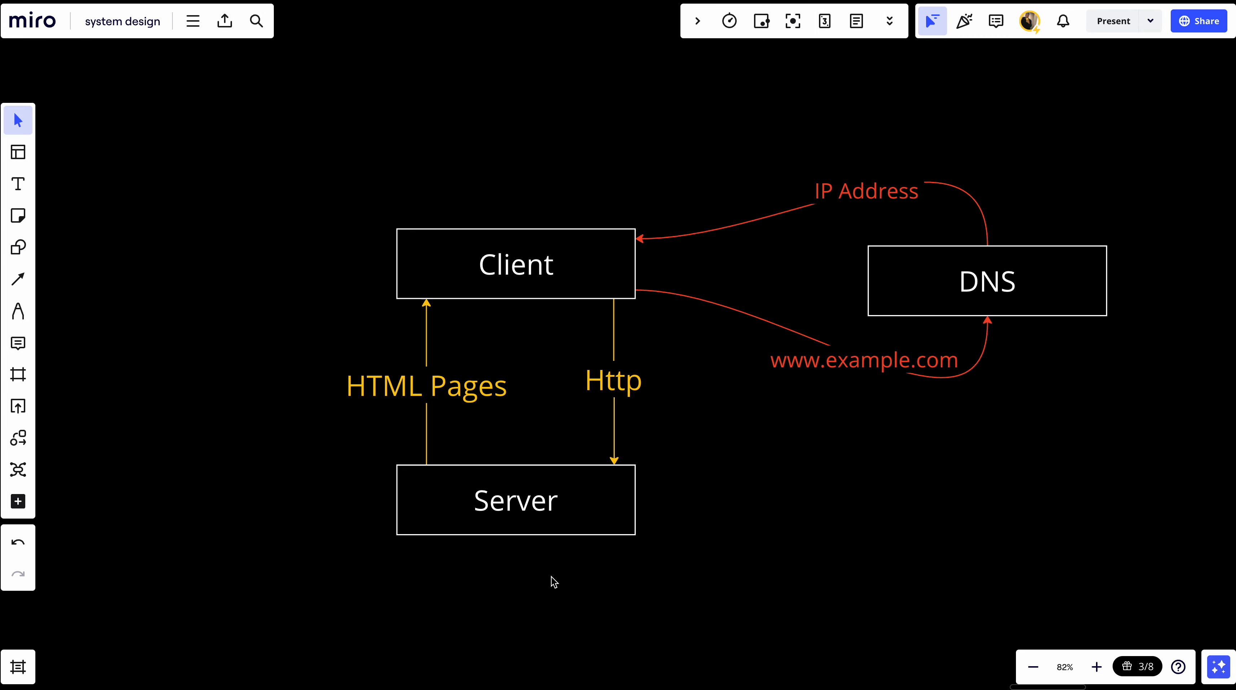
# Step: With the pen, scribble two rough green freehand sketches just beneath the Server box
pyautogui.scroll(-3)
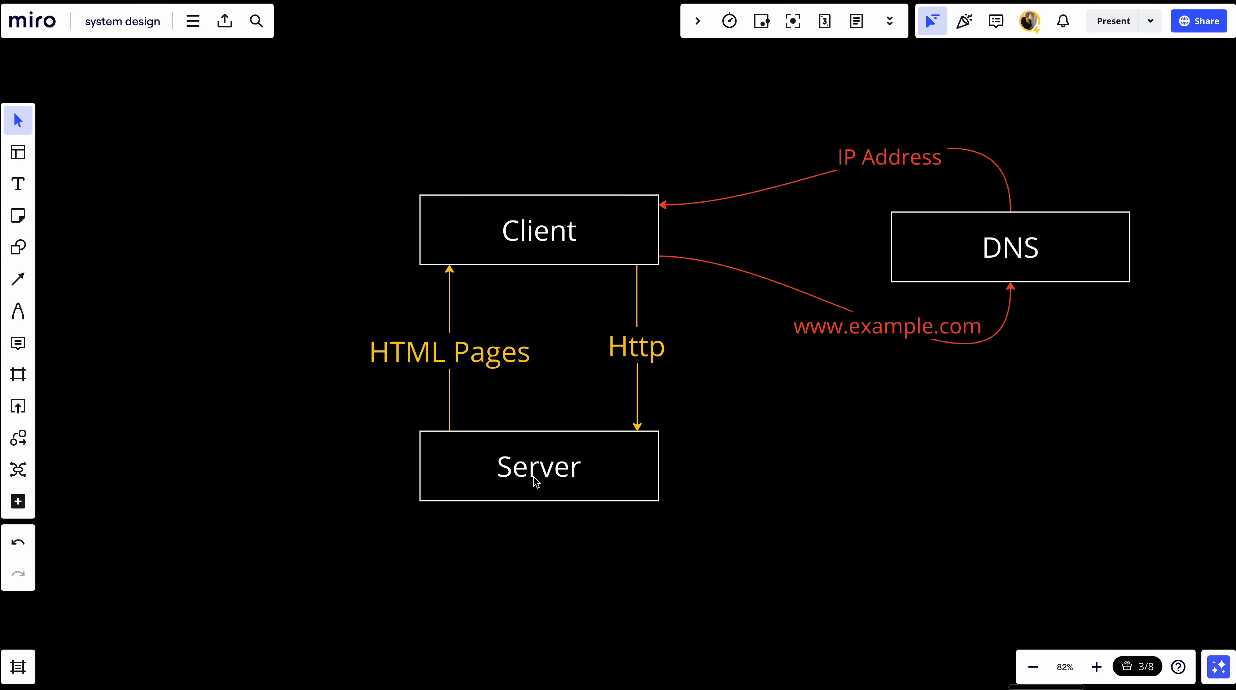
pyautogui.click(18, 310)
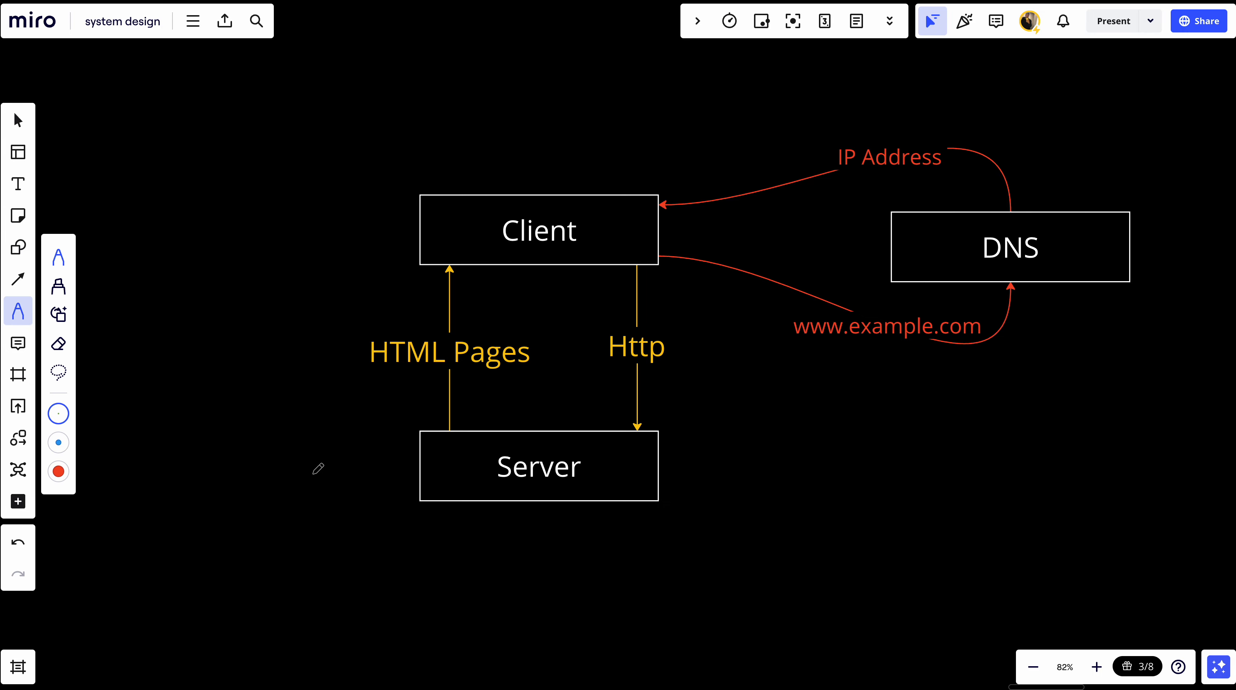
pyautogui.moveTo(406, 516); pyautogui.dragTo(500, 512)
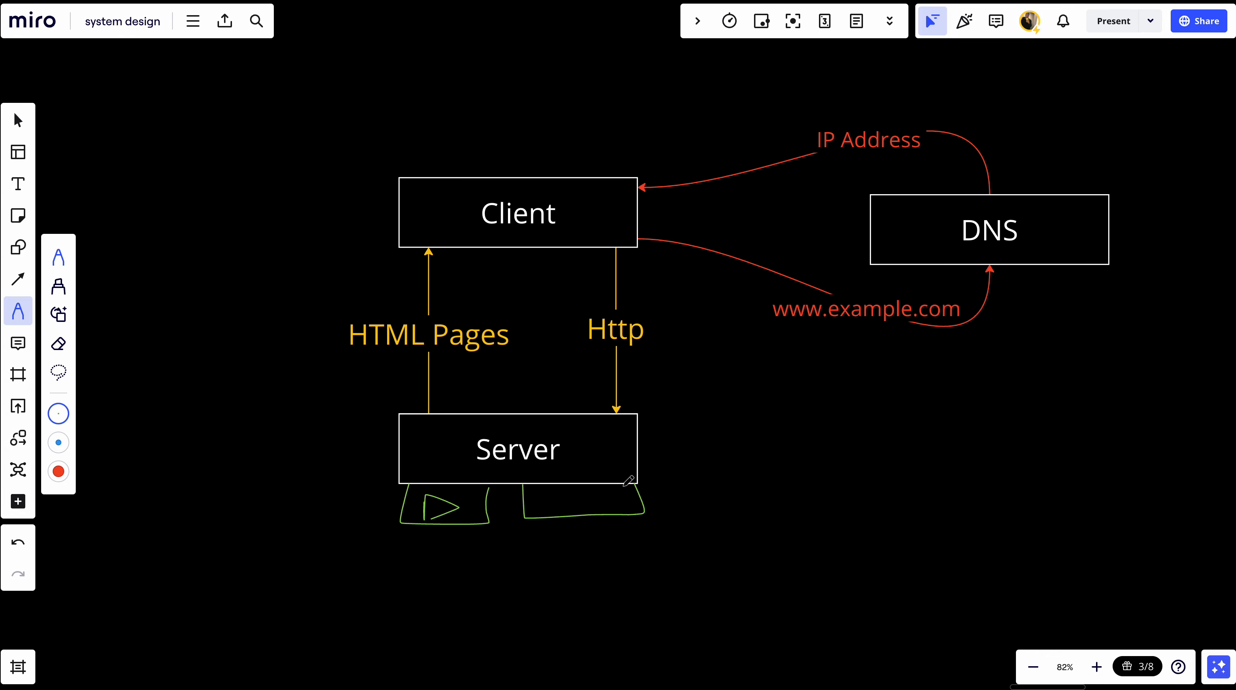
pyautogui.moveTo(552, 501); pyautogui.dragTo(595, 500)
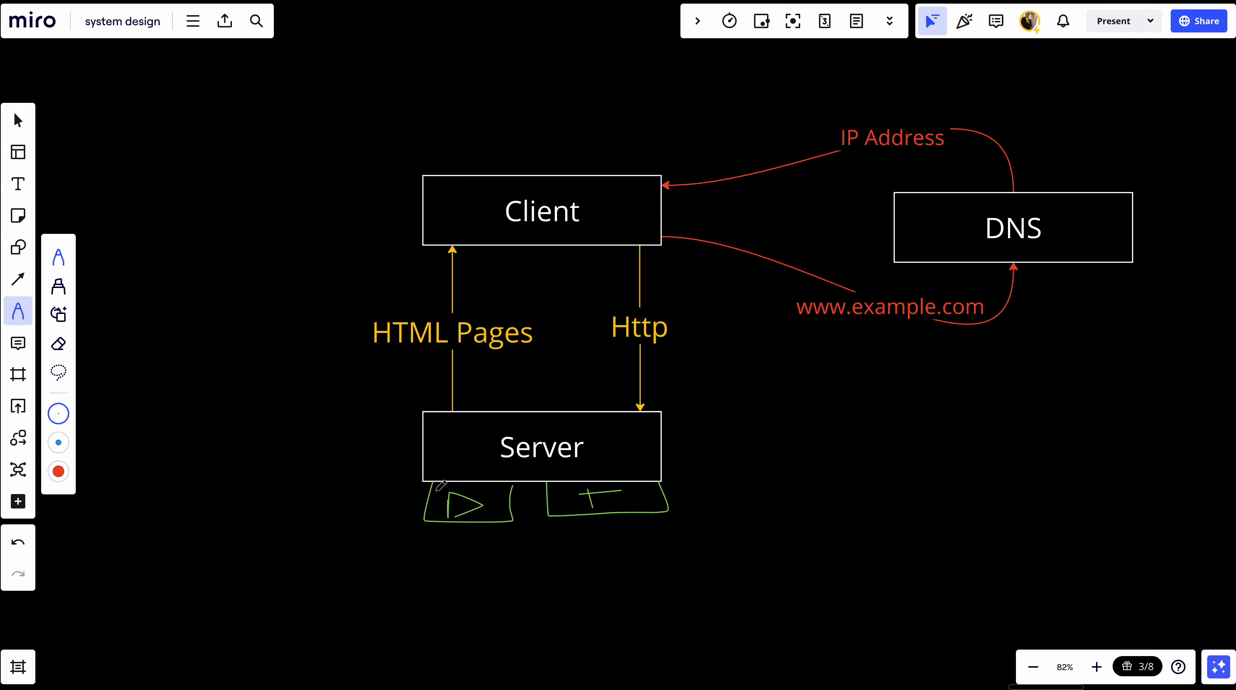
pyautogui.moveTo(441, 485); pyautogui.dragTo(500, 512)
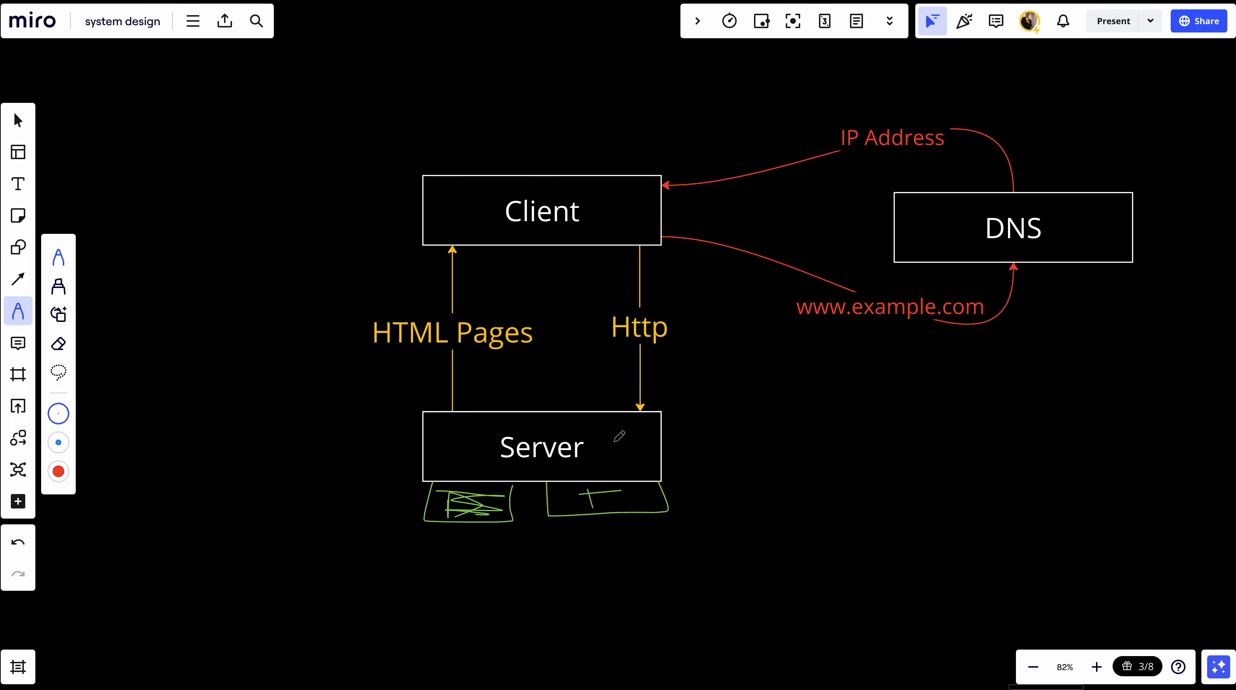
pyautogui.moveTo(525, 407)
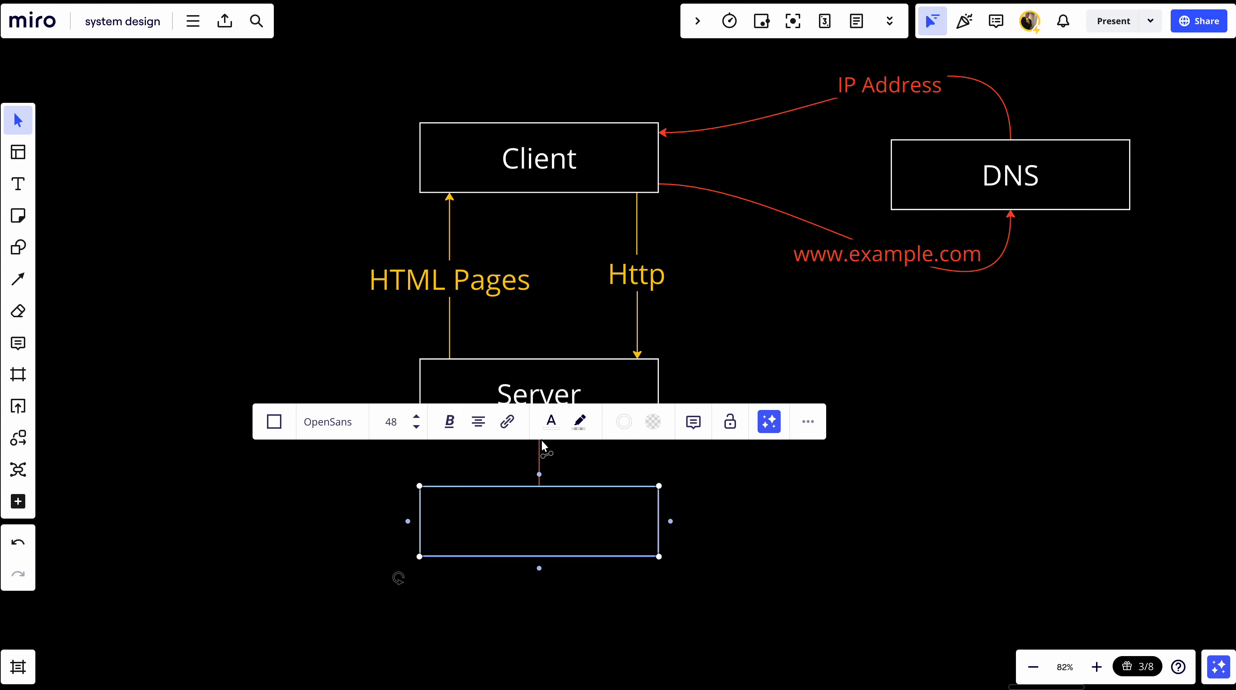
# Step: Label the new rectangle below Server with the text DB
pyautogui.write('DB')
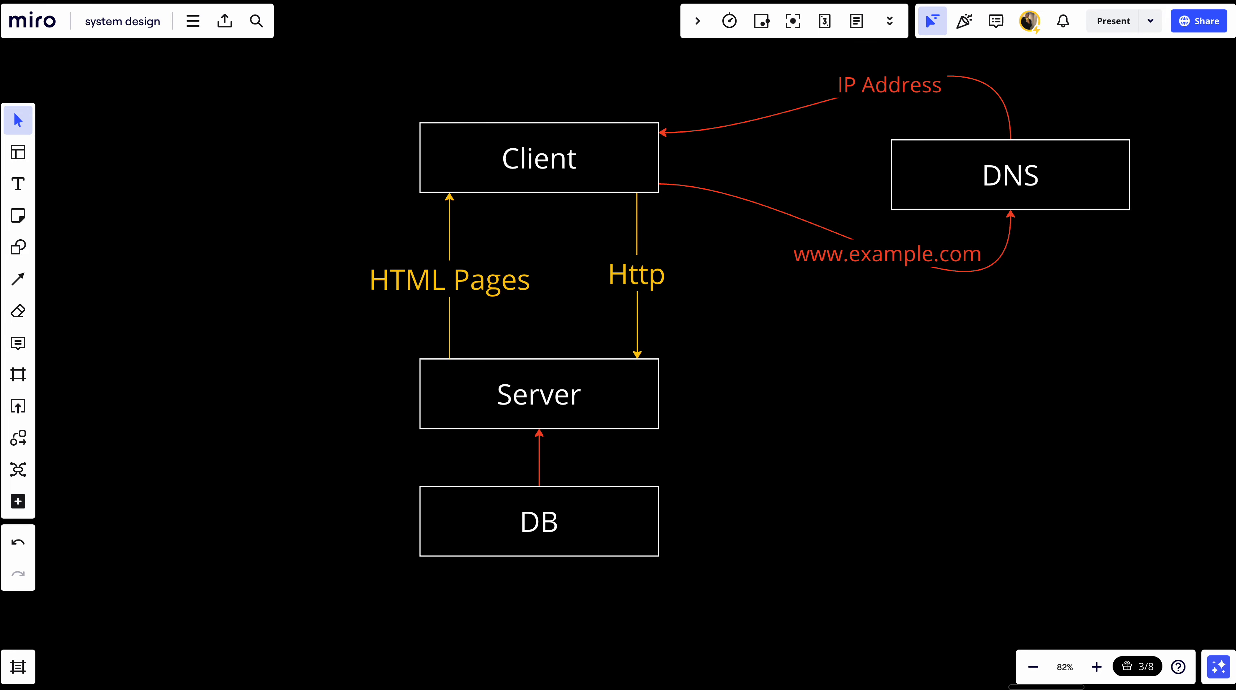
pyautogui.moveTo(540, 481)
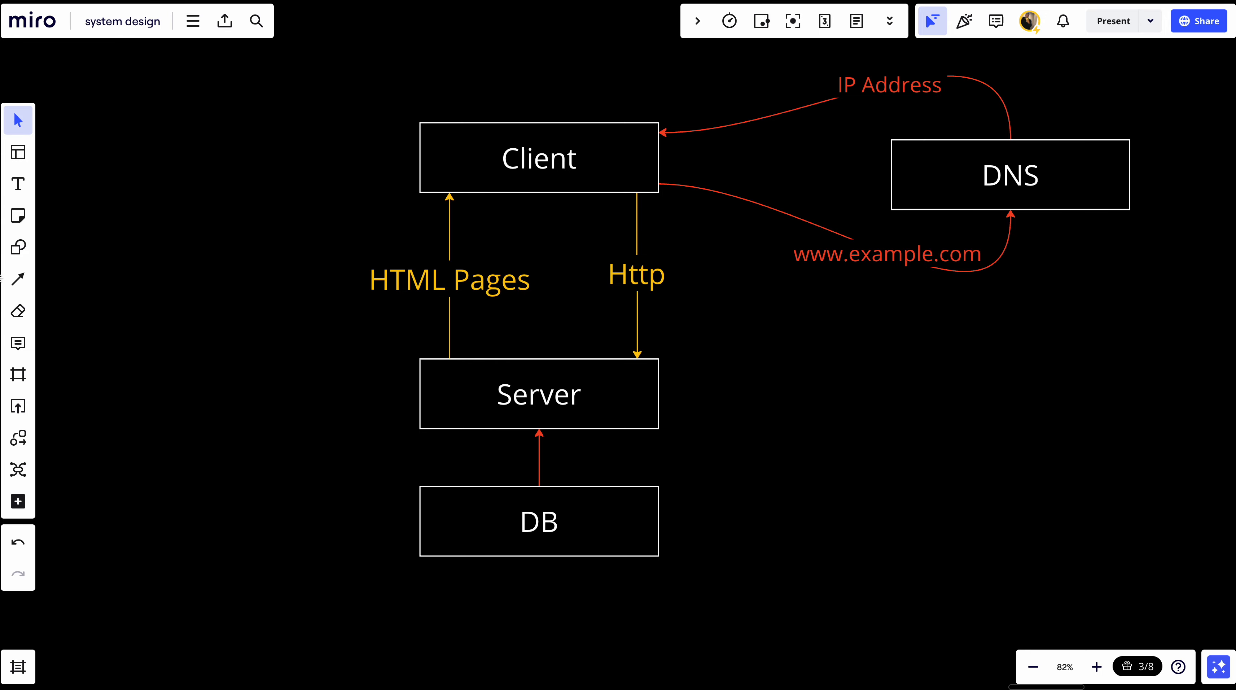
pyautogui.moveTo(17, 278)
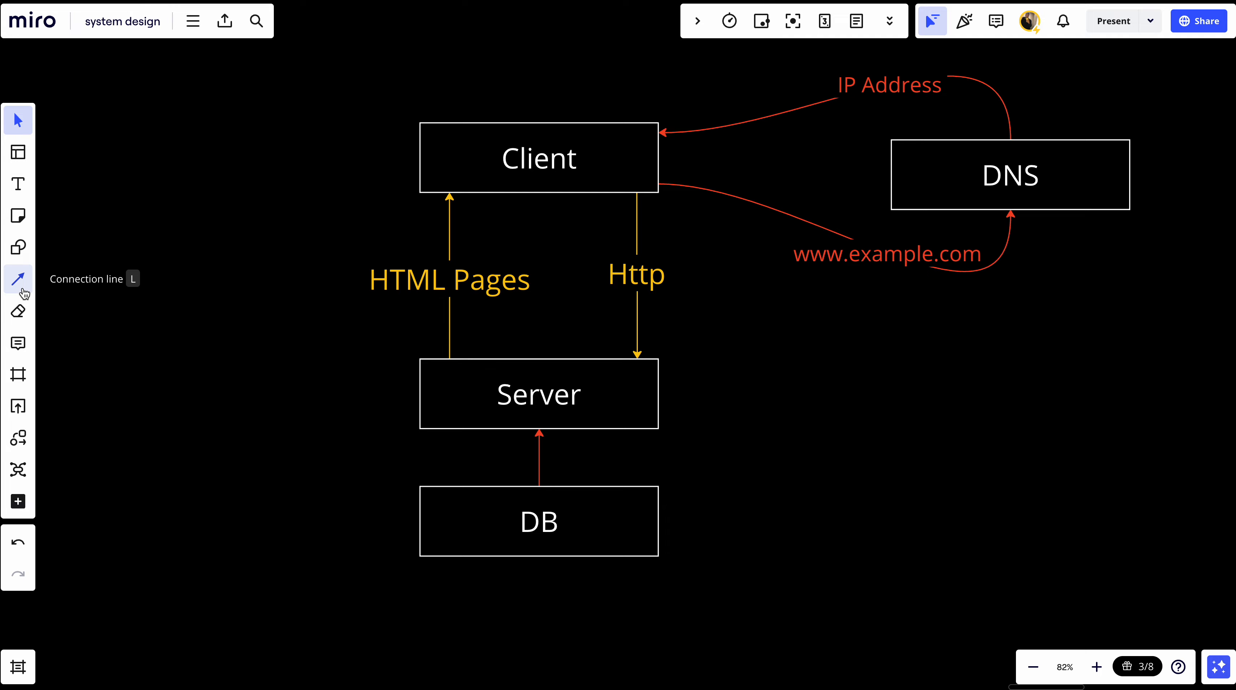
# Step: Sketch a green curved arrow below NoSQL and handwrite the note Latency
pyautogui.click(18, 309)
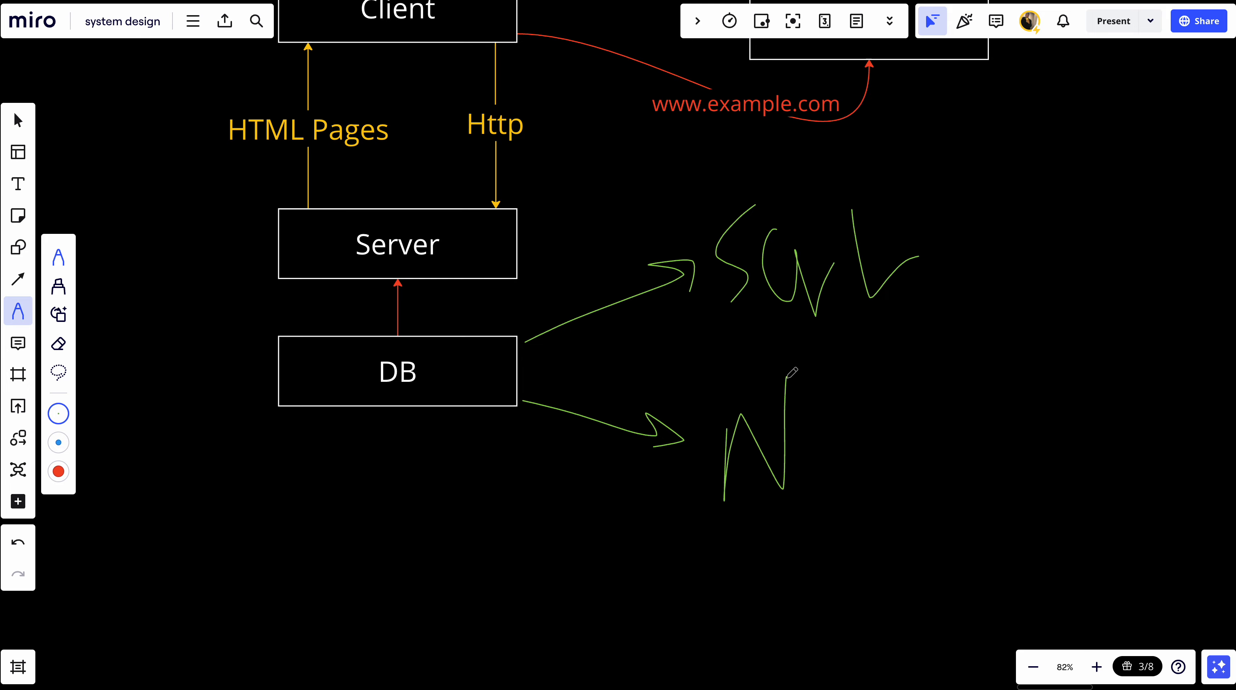
pyautogui.scroll(-3)
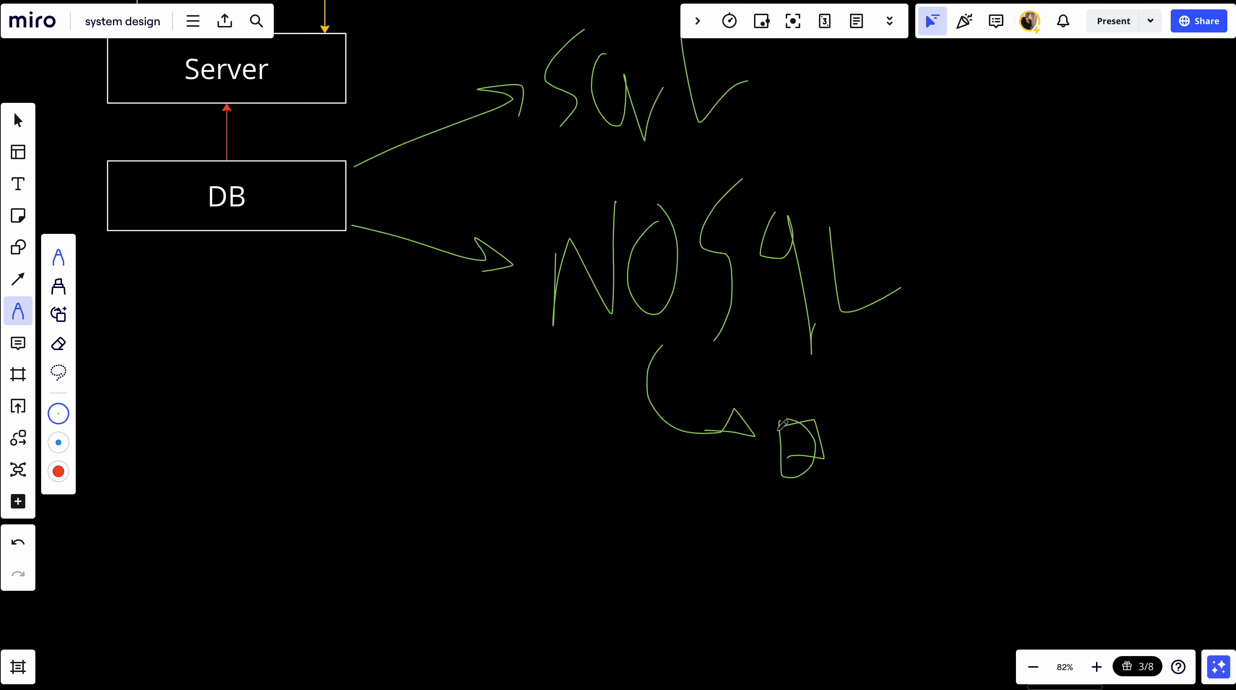
pyautogui.moveTo(885, 447)
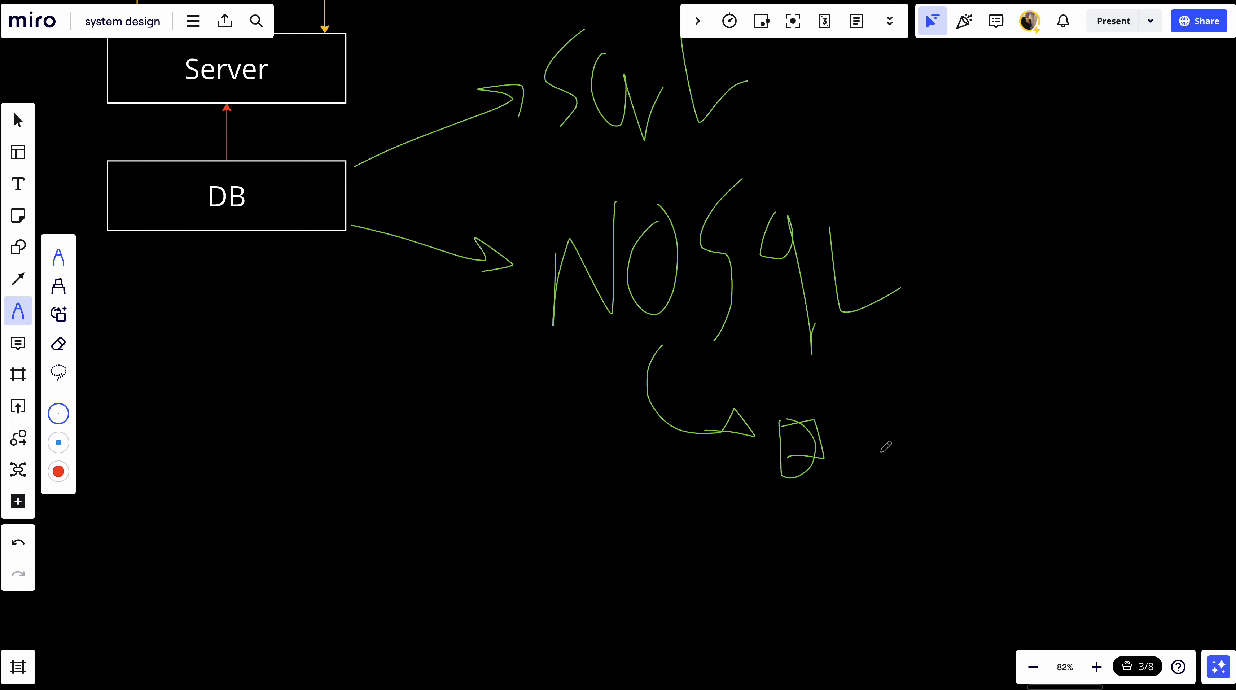
pyautogui.moveTo(664, 345)
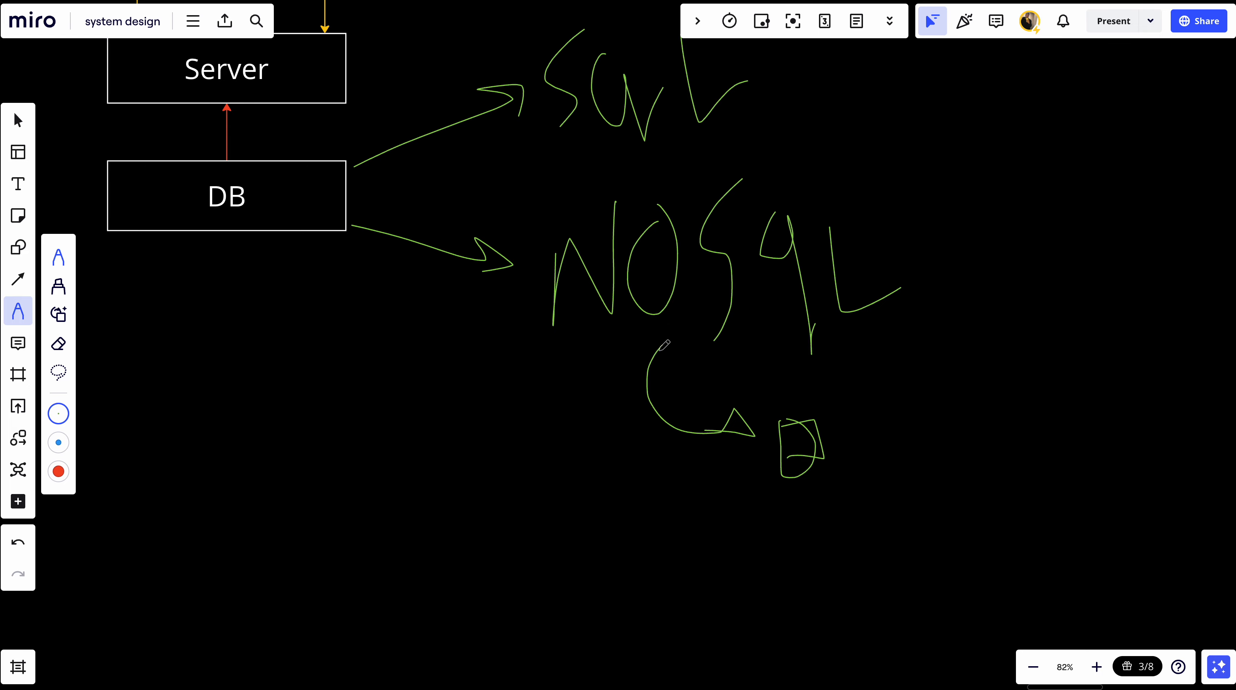
pyautogui.moveTo(665, 343); pyautogui.dragTo(583, 544)
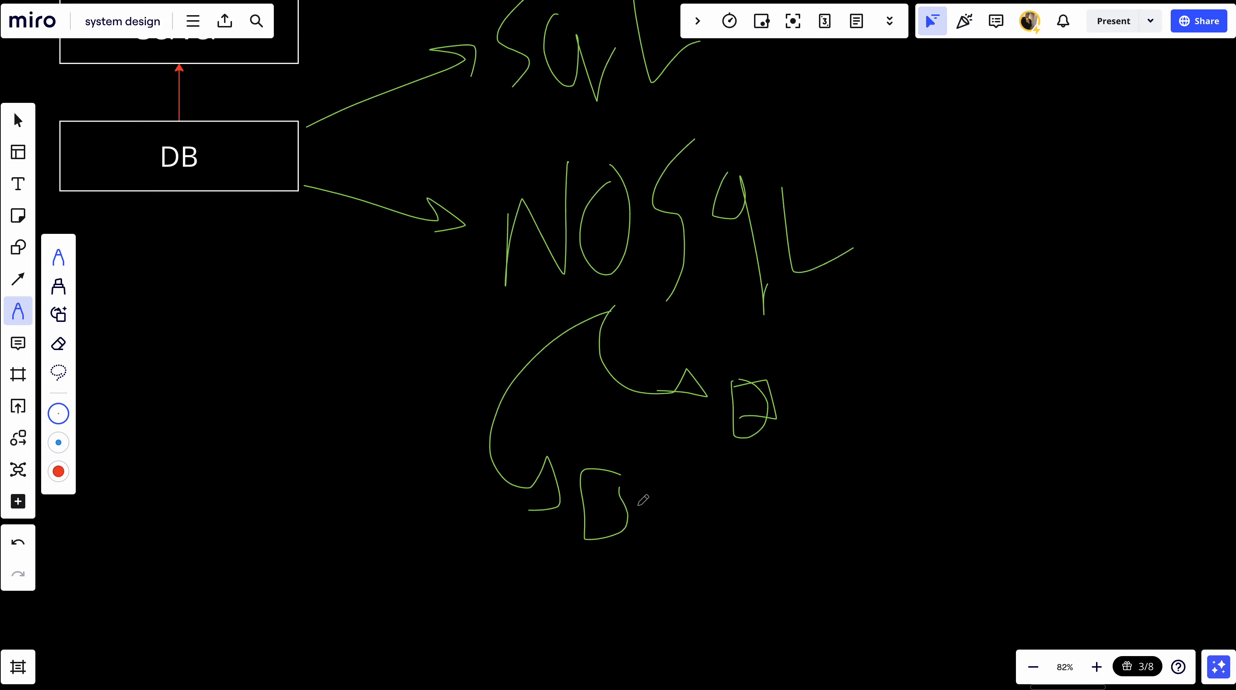
pyautogui.moveTo(670, 556)
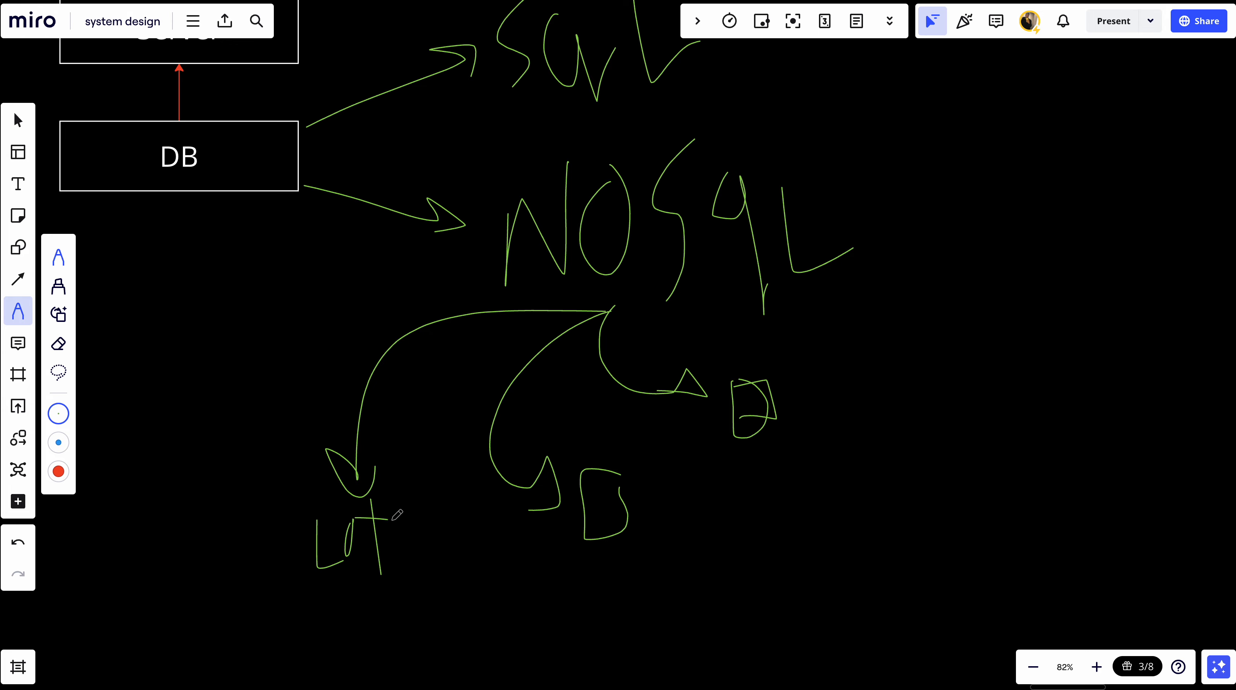
pyautogui.moveTo(386, 528); pyautogui.dragTo(410, 559)
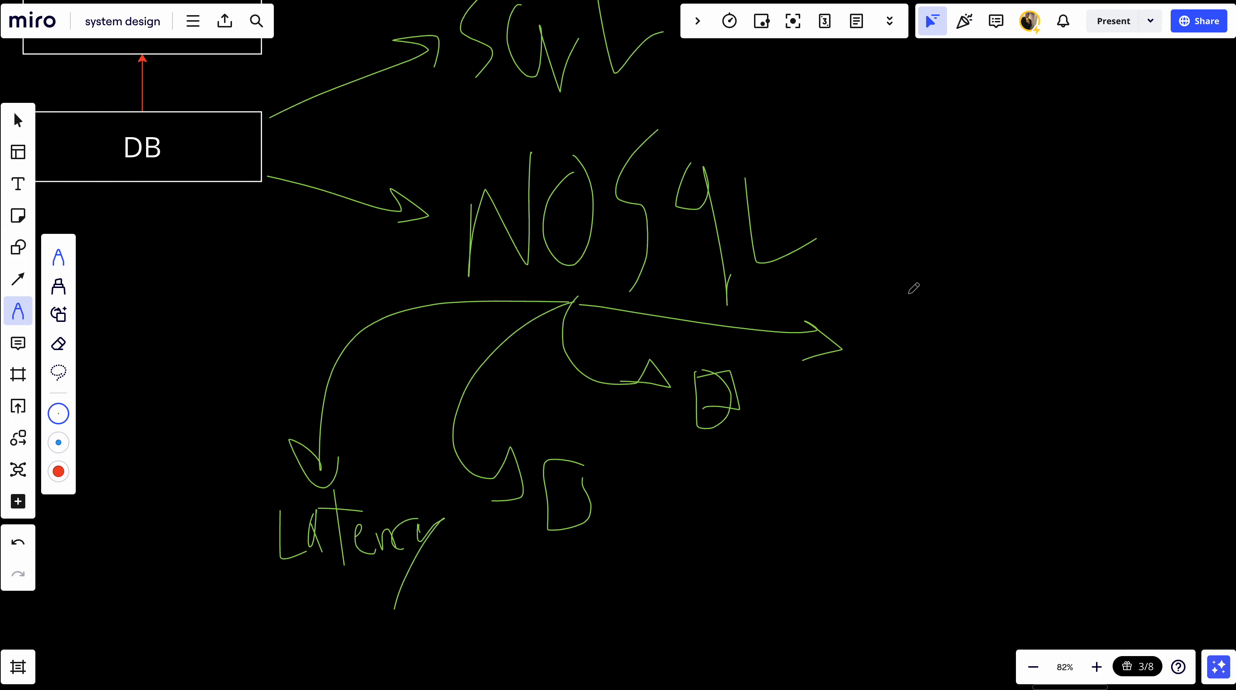
# Step: Handwrite the note unstructured at the other arrow tip beside NoSQL
pyautogui.moveTo(880, 323); pyautogui.dragTo(890, 351)
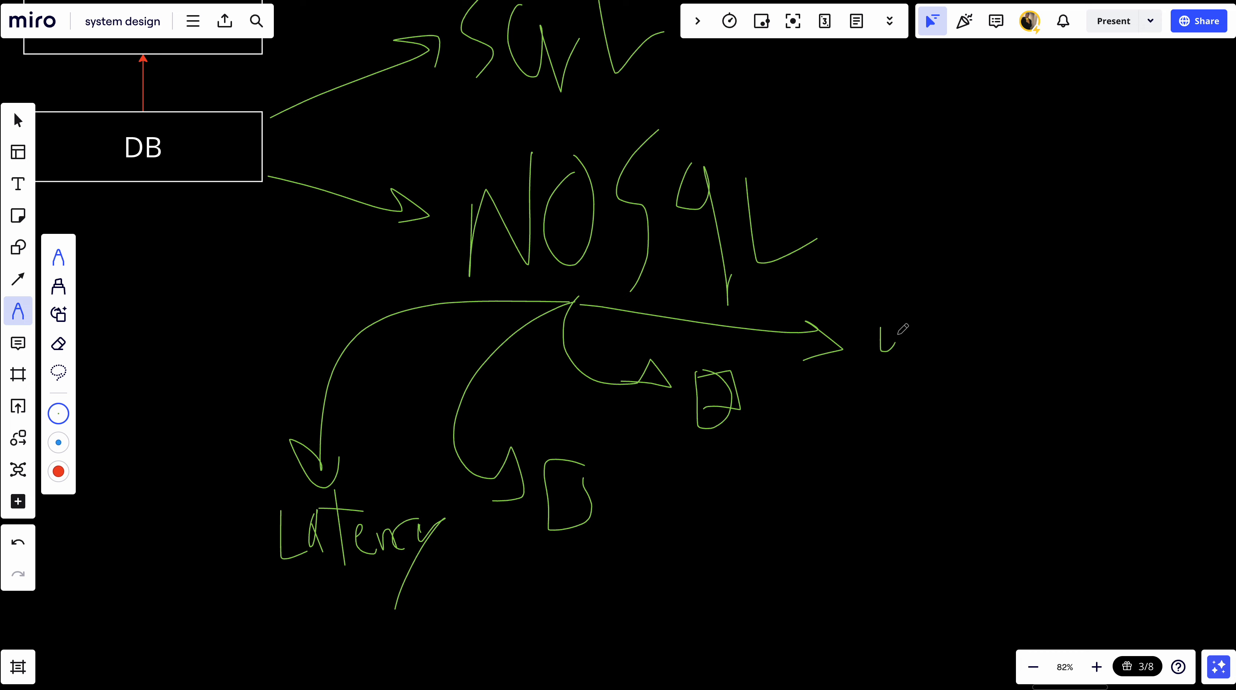
pyautogui.moveTo(882, 347); pyautogui.dragTo(927, 323)
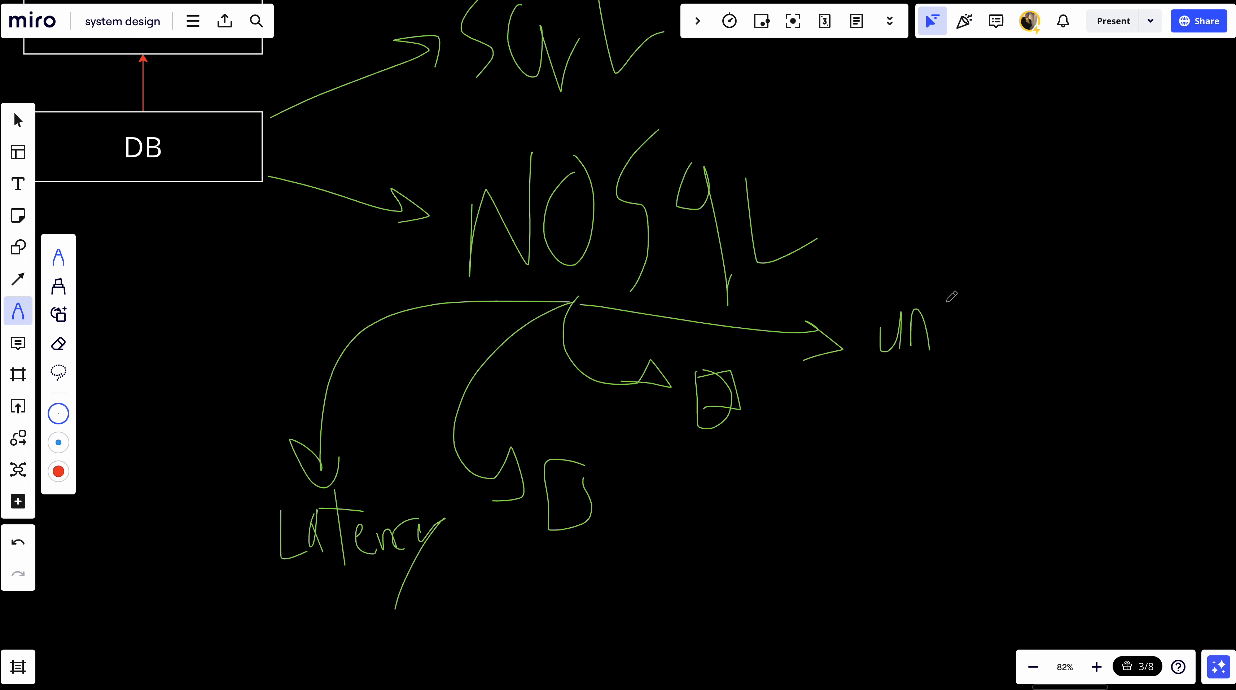
pyautogui.moveTo(949, 307); pyautogui.dragTo(945, 363)
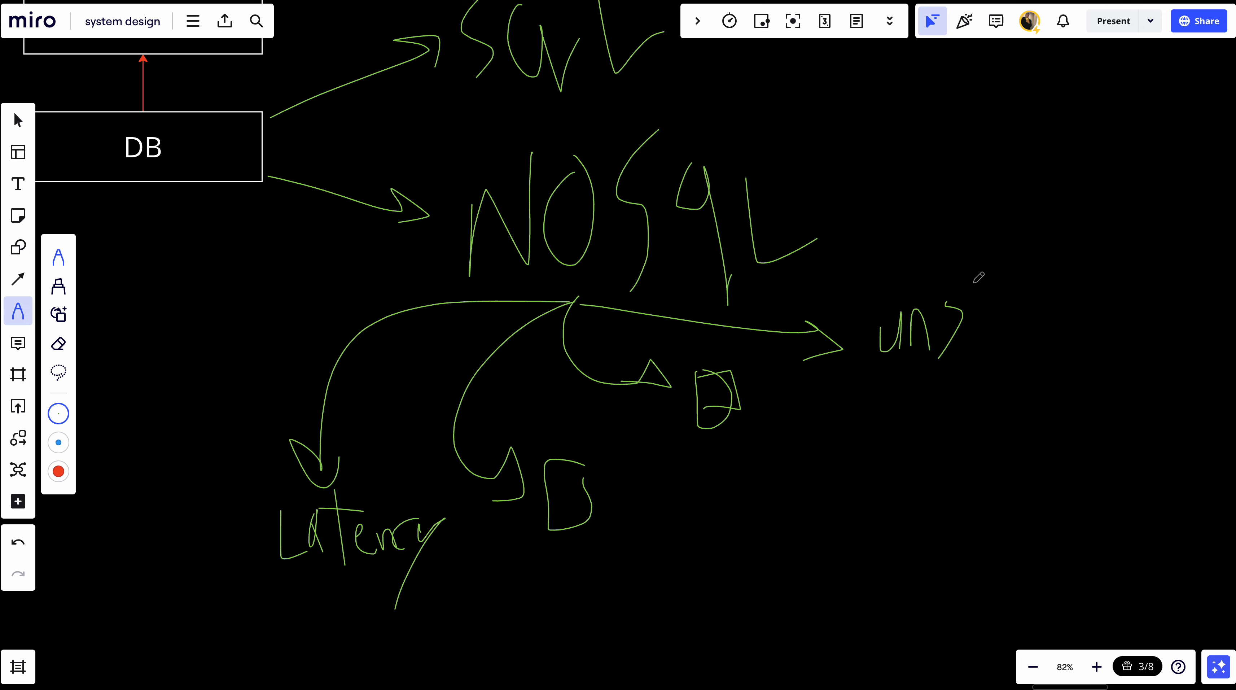
pyautogui.moveTo(973, 276); pyautogui.dragTo(973, 354)
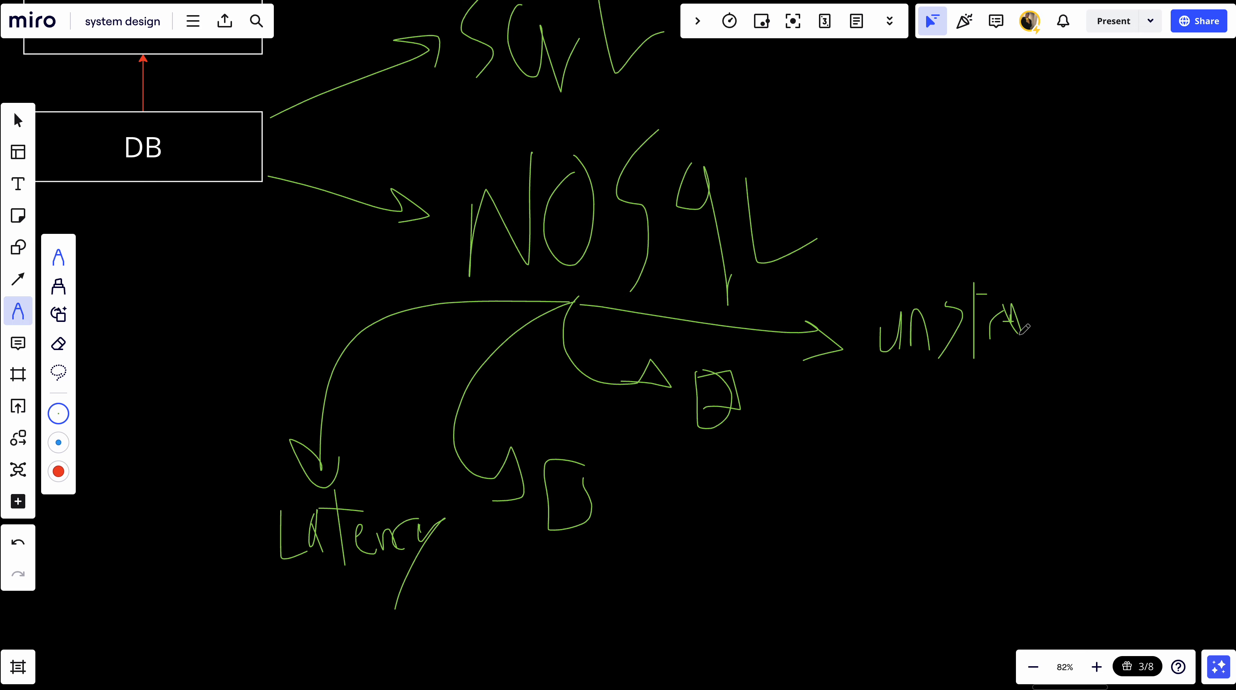
pyautogui.moveTo(1001, 323); pyautogui.dragTo(1080, 339)
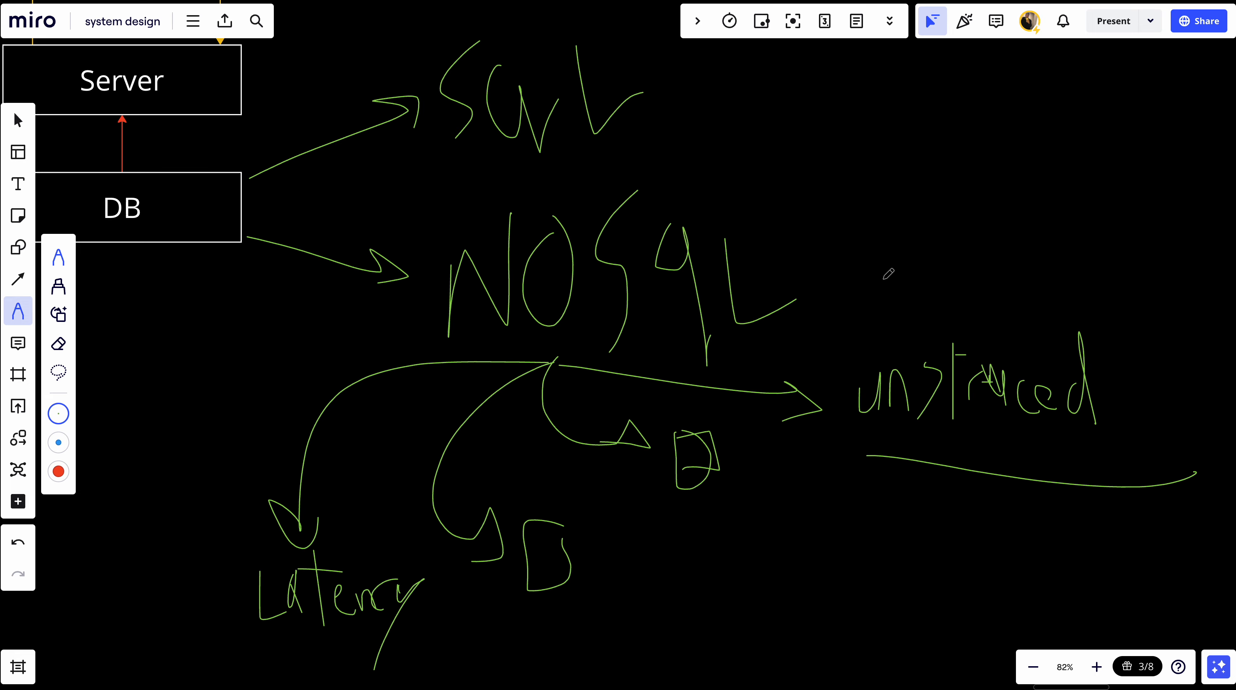
pyautogui.moveTo(1116, 361)
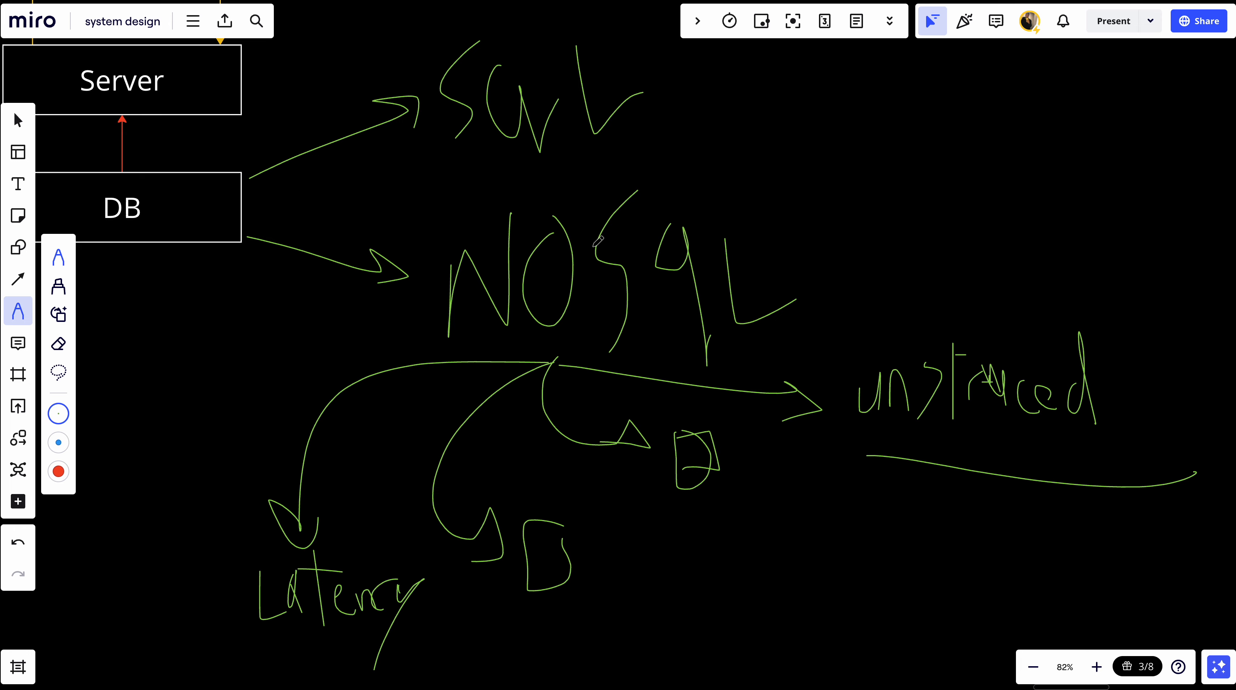
# Step: Scroll the board to bring the full Client–Server–DNS–DB diagram back into view
pyautogui.scroll(-3)
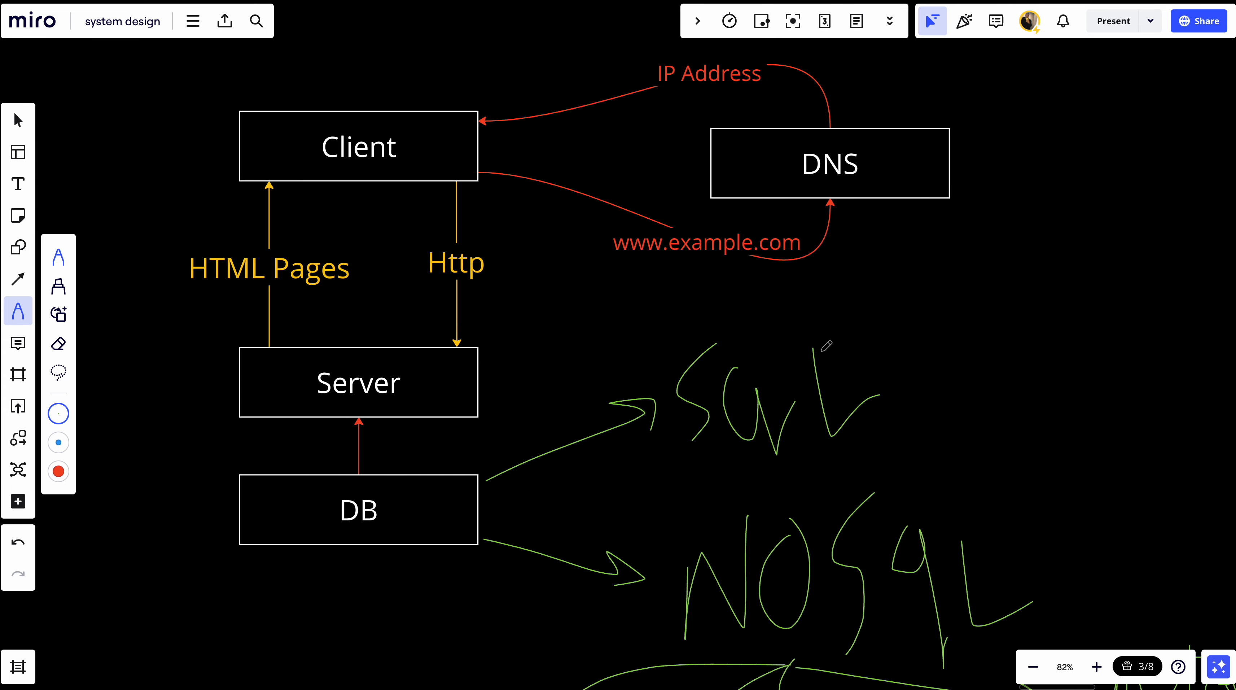
pyautogui.moveTo(885, 398)
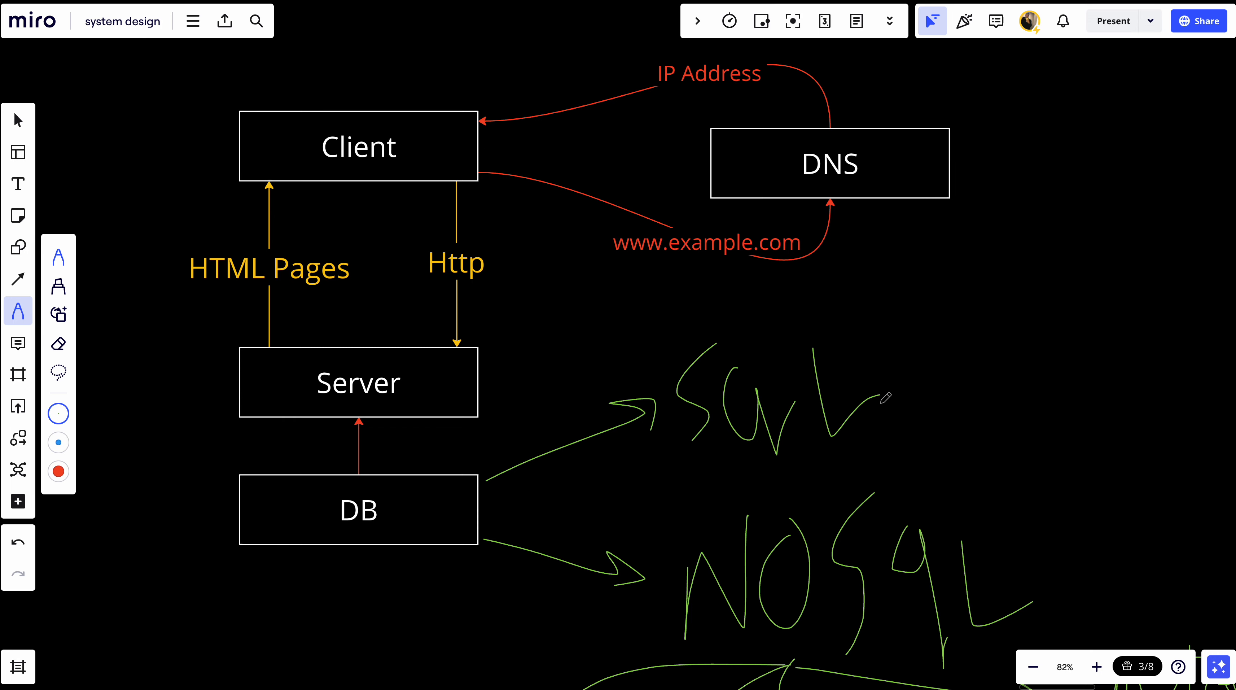
pyautogui.moveTo(852, 522)
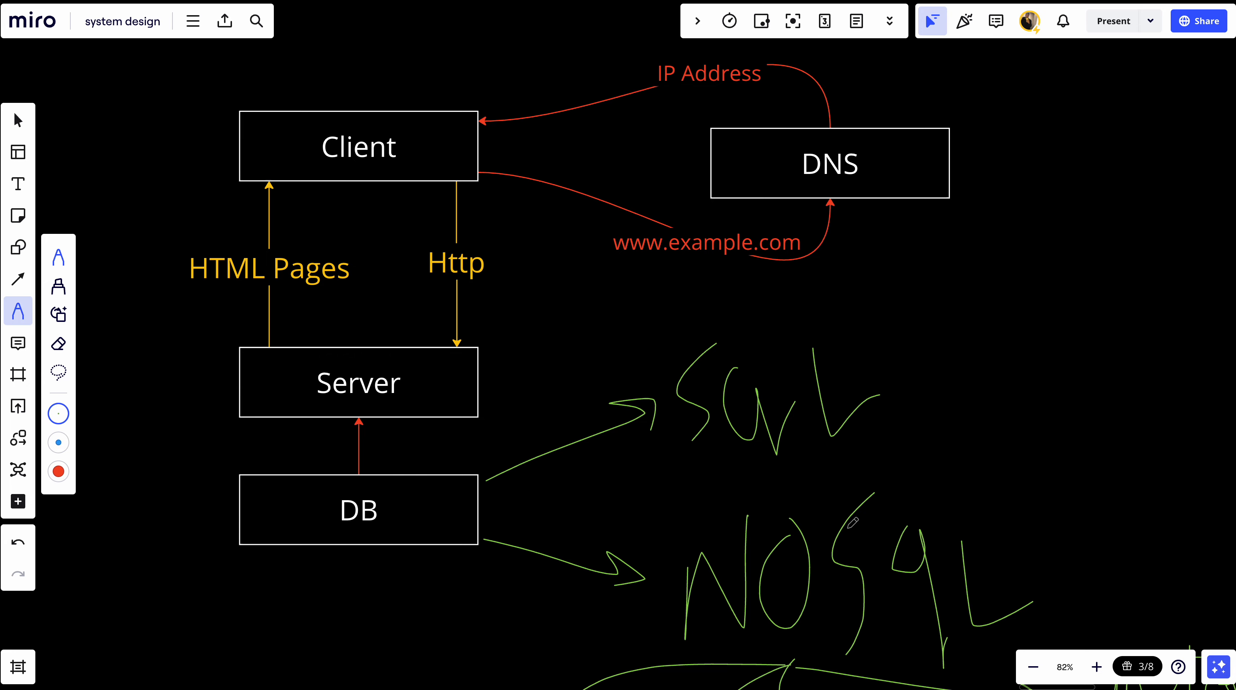
pyautogui.scroll(-3)
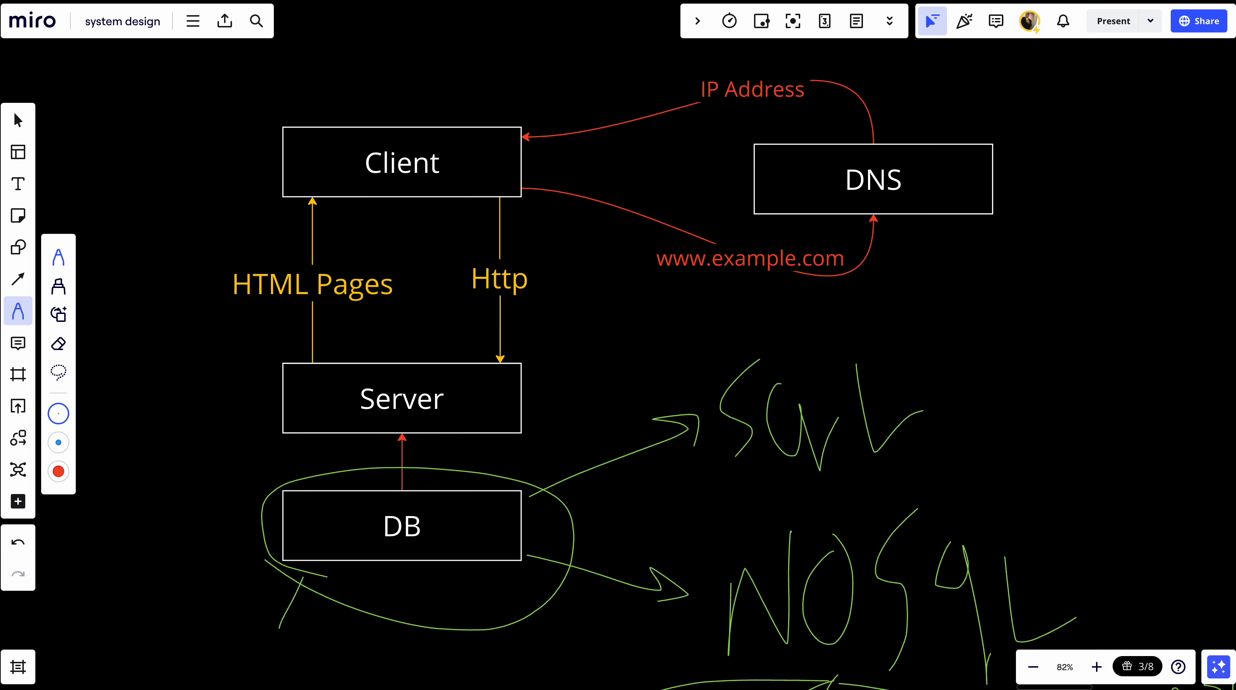
pyautogui.moveTo(620, 364)
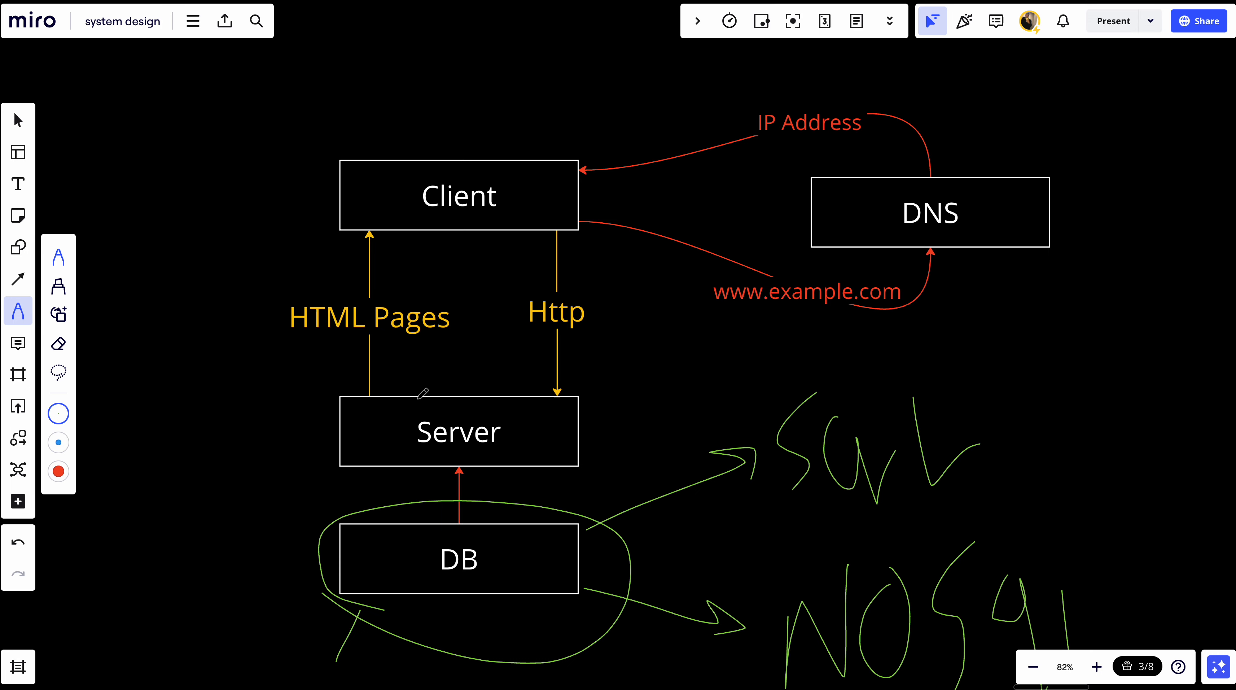
# Step: Circle the DB box again, write Low before Latency and start handwriting available under the notes
pyautogui.moveTo(469, 402); pyautogui.dragTo(458, 465)
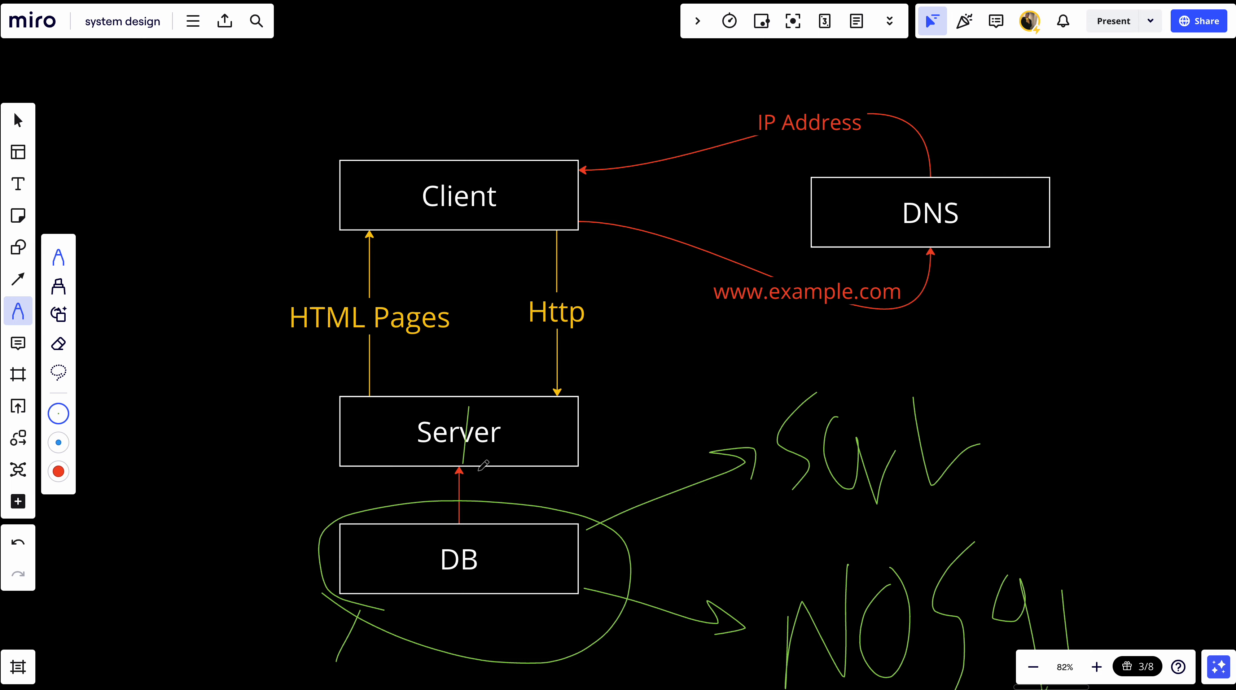
pyautogui.moveTo(519, 416)
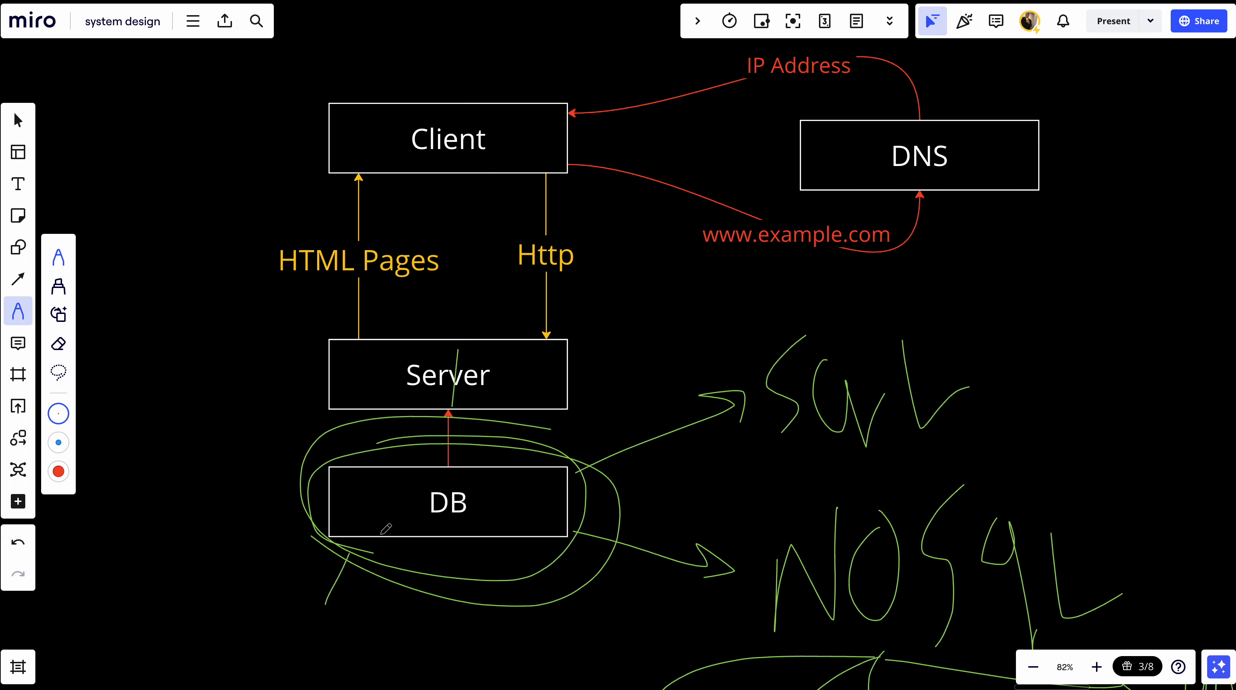
pyautogui.scroll(-3)
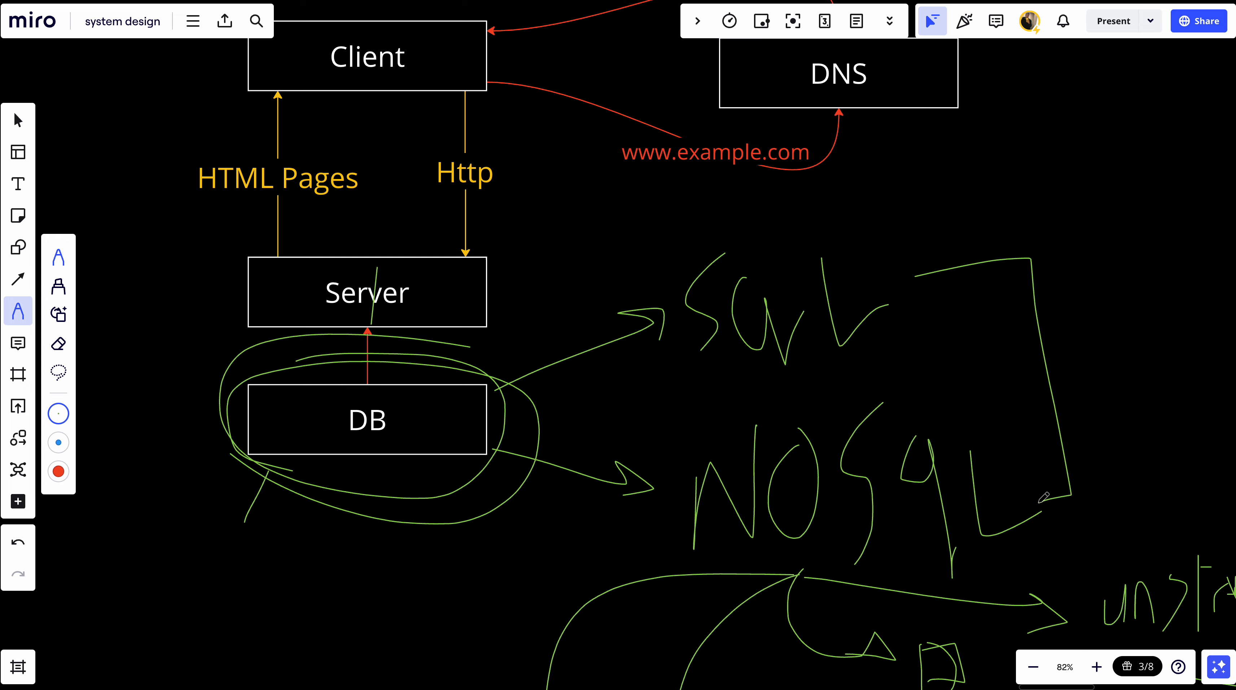
pyautogui.moveTo(726, 496)
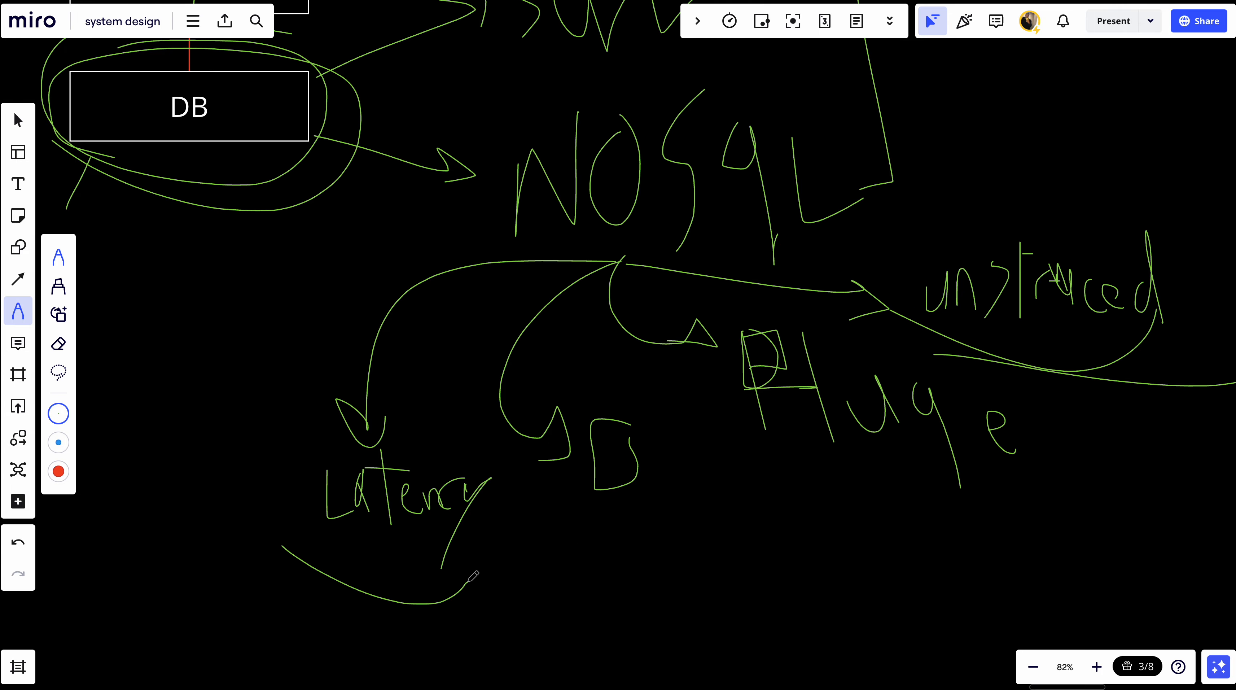
pyautogui.moveTo(189, 473); pyautogui.dragTo(252, 536)
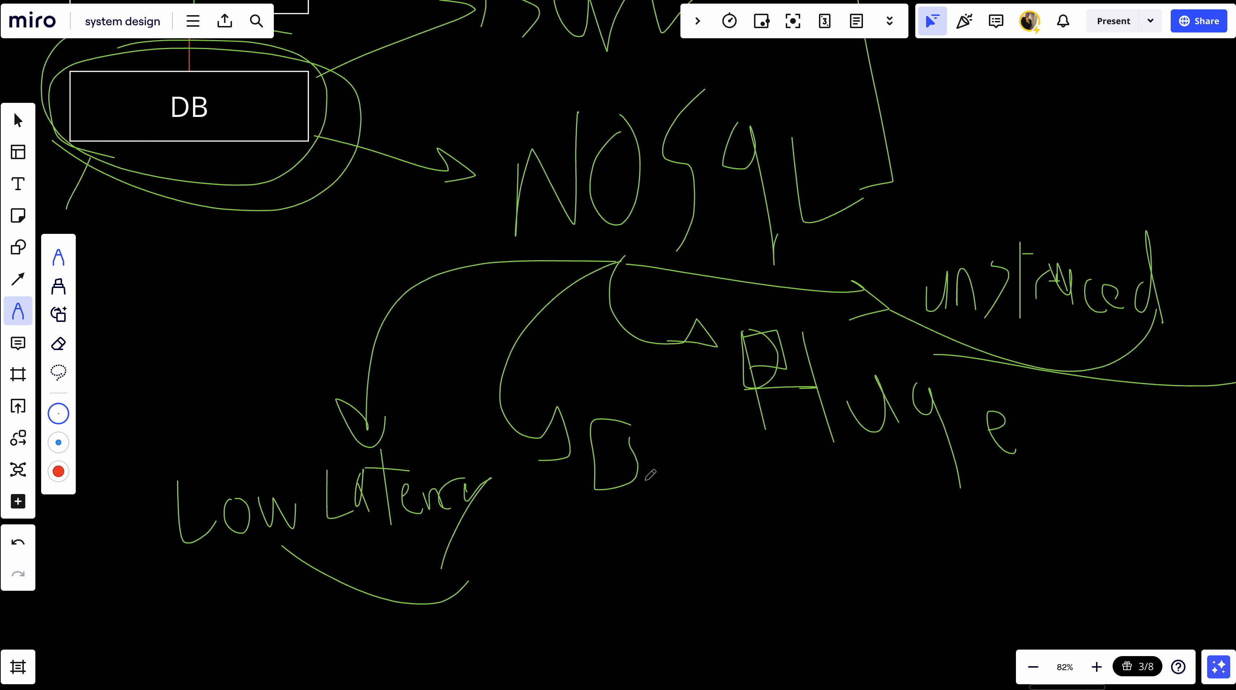
pyautogui.moveTo(614, 496); pyautogui.dragTo(658, 563)
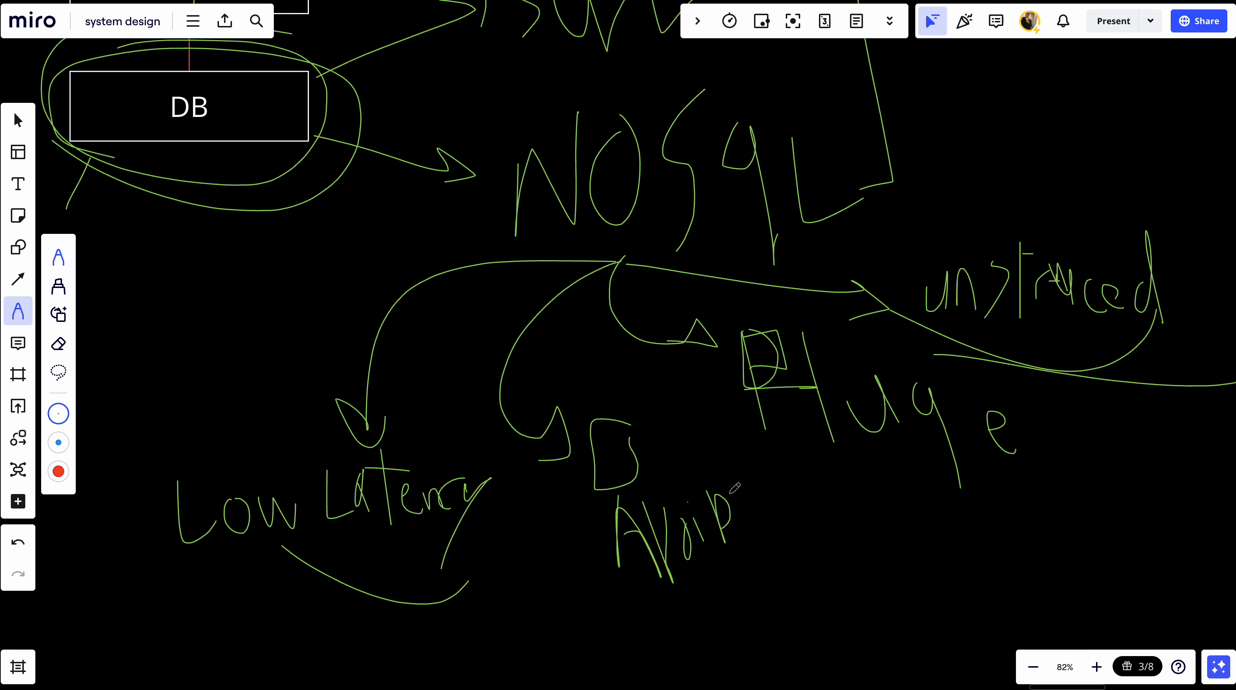
pyautogui.scroll(-3)
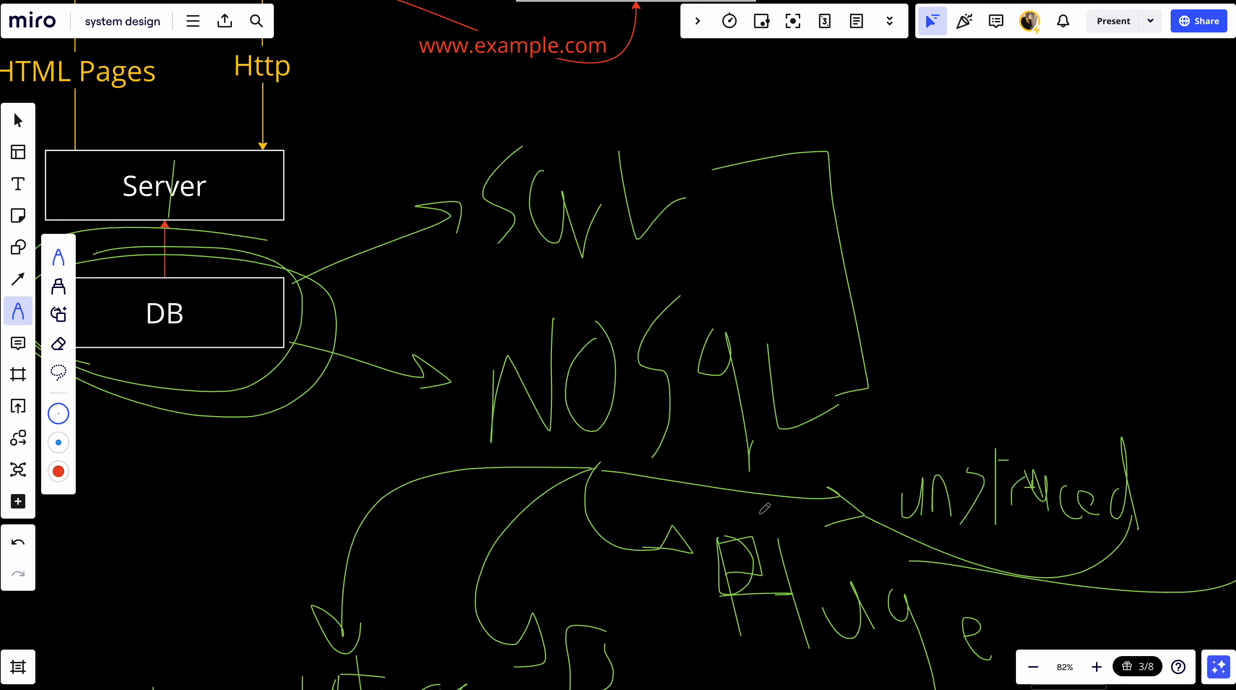
# Step: Sketch a small arrow above the SQL bracket and handwrite scale to the left of DB
pyautogui.moveTo(690, 173); pyautogui.dragTo(800, 114)
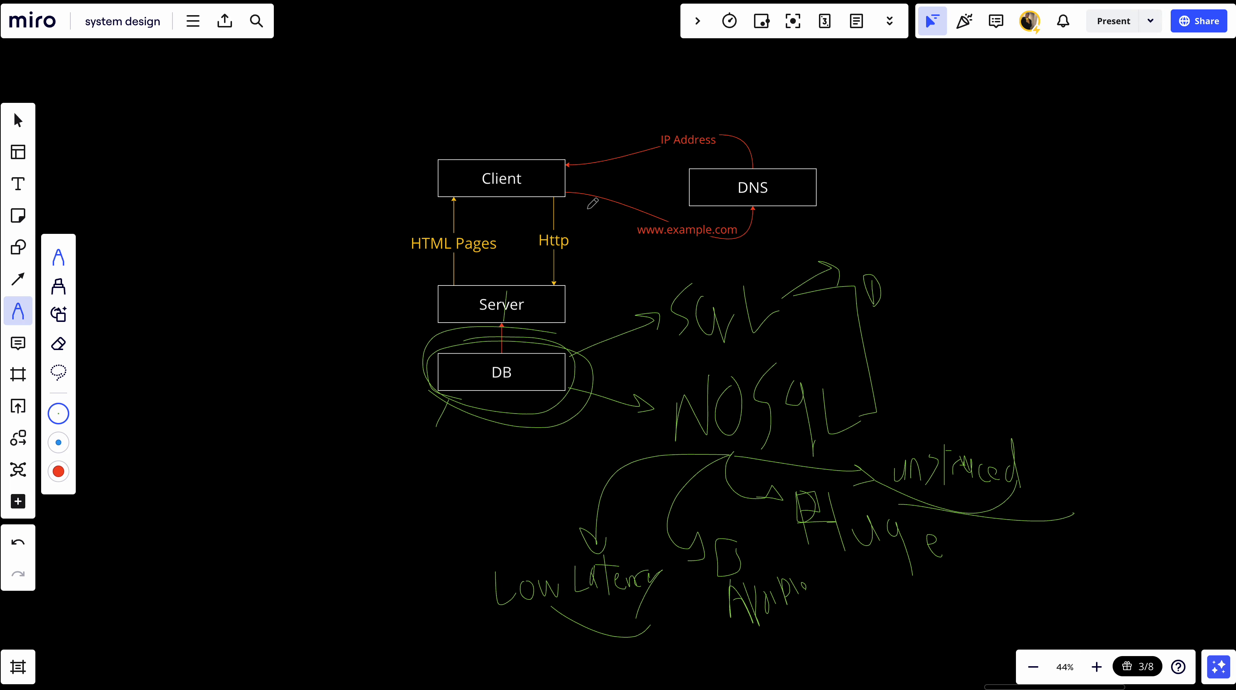
pyautogui.moveTo(812, 434)
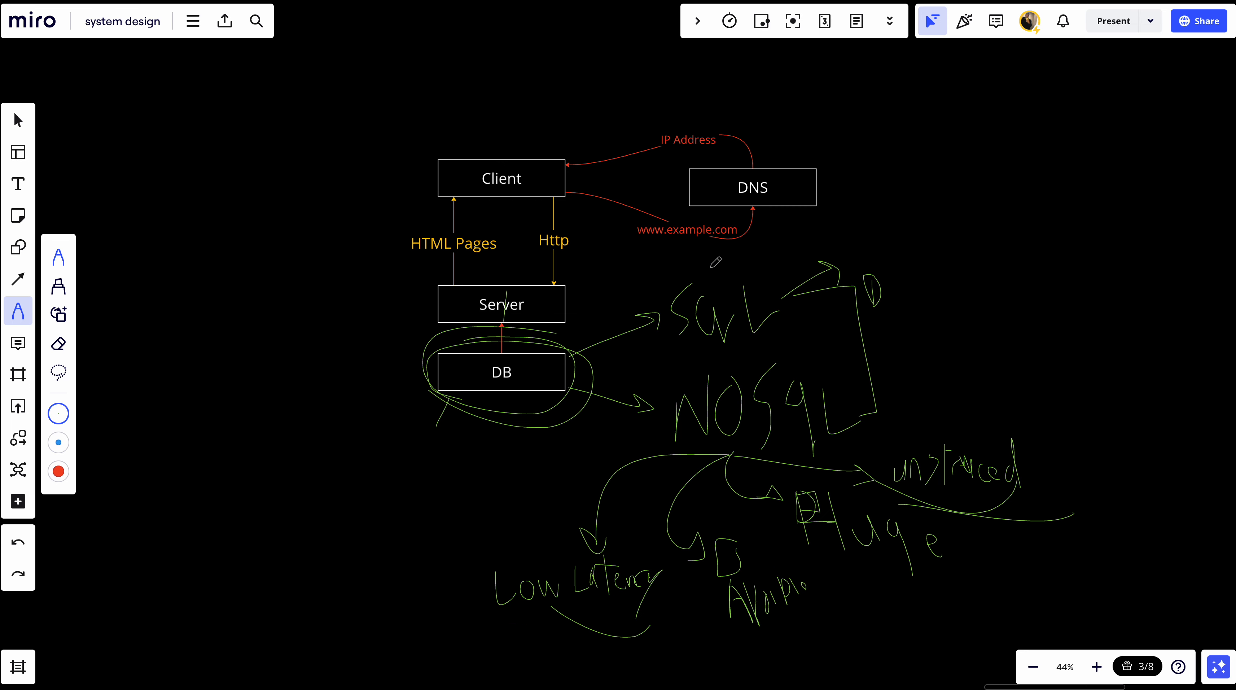
pyautogui.moveTo(494, 359)
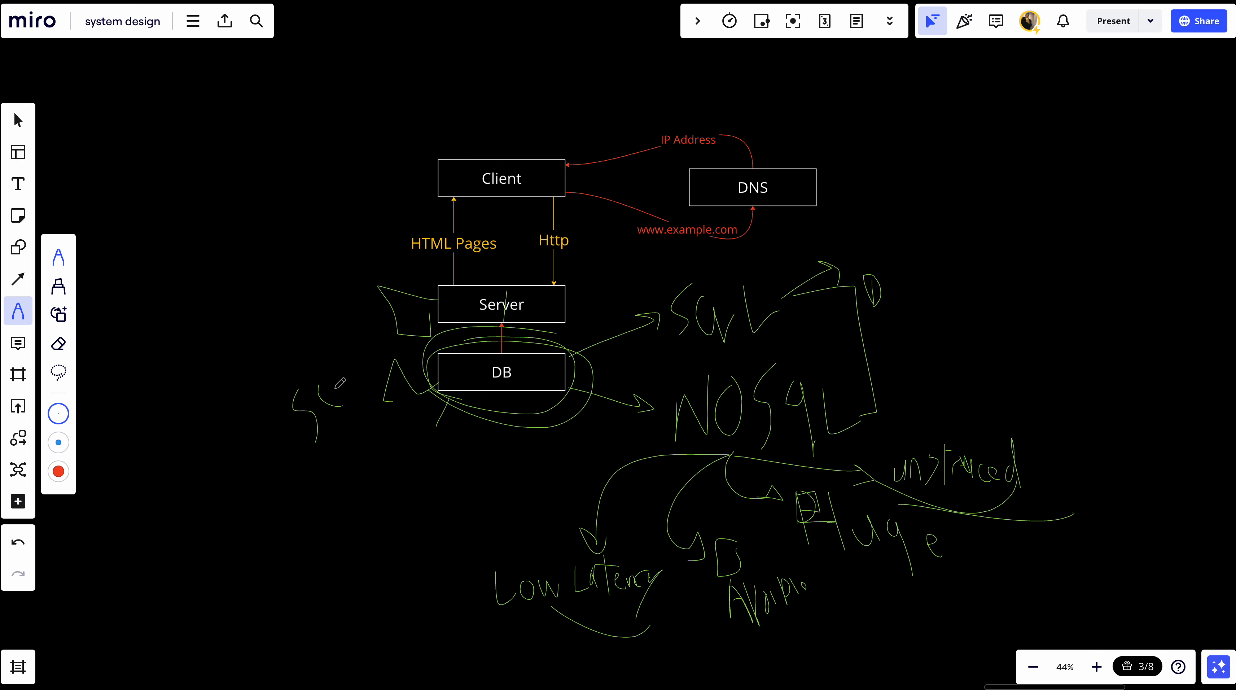
pyautogui.moveTo(323, 386); pyautogui.dragTo(394, 394)
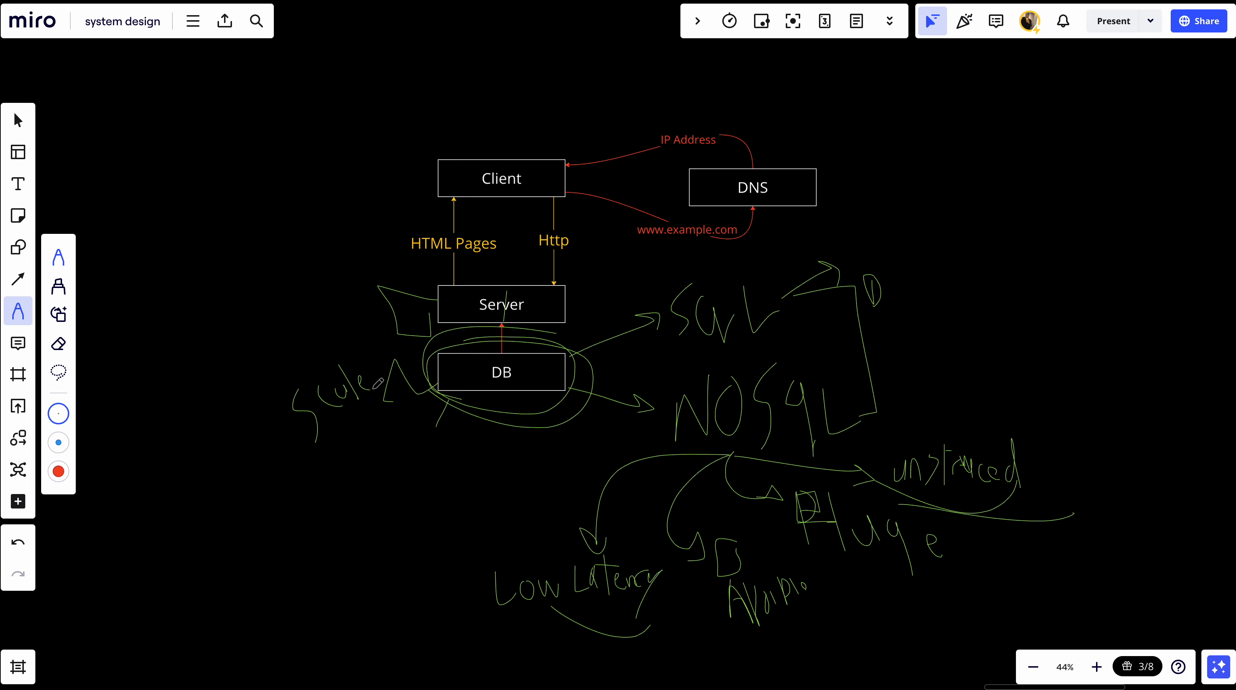